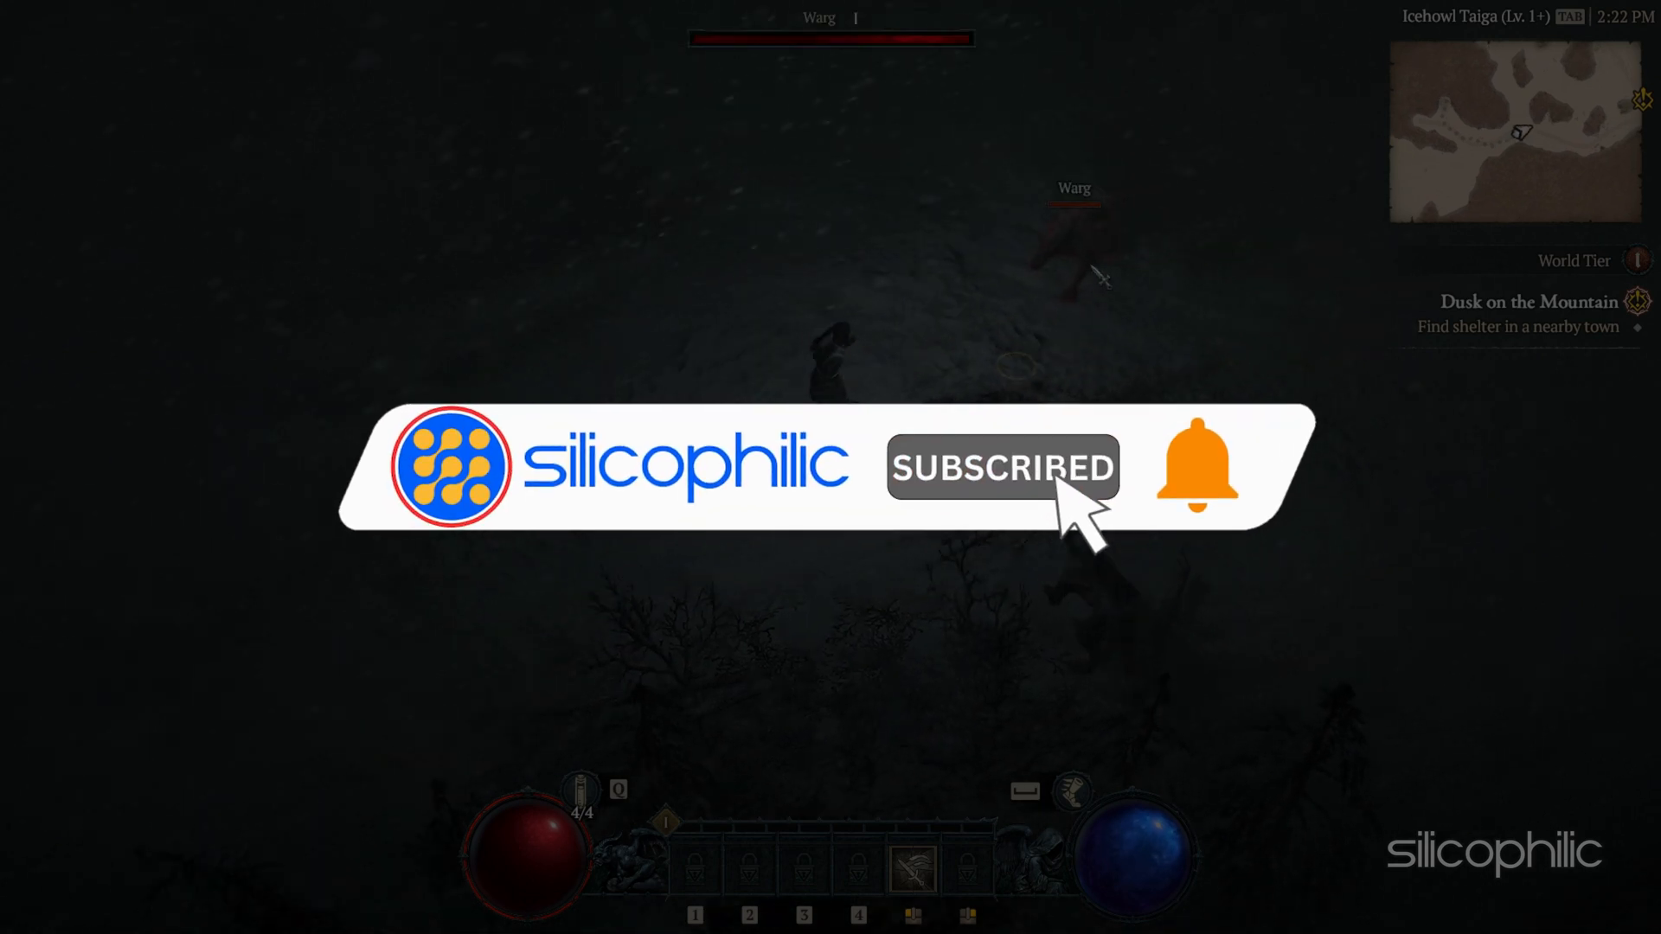
# Step: Attack the warg, then end the Discord app in Task Manager
pyautogui.click(1005, 468)
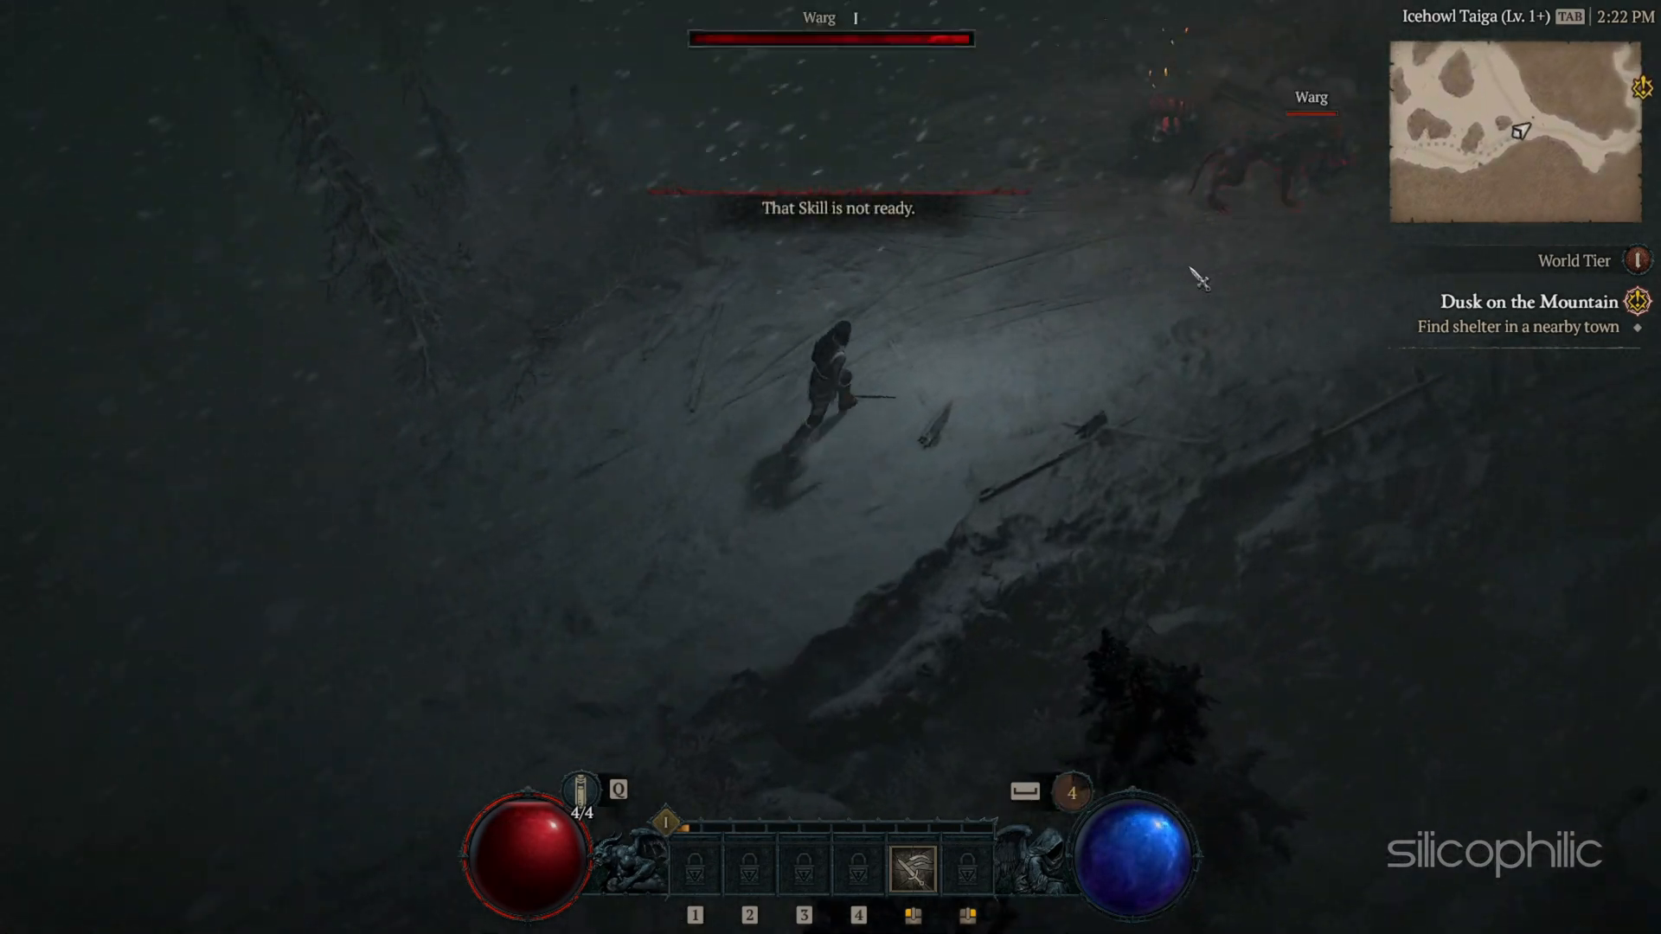
pyautogui.click(1181, 358)
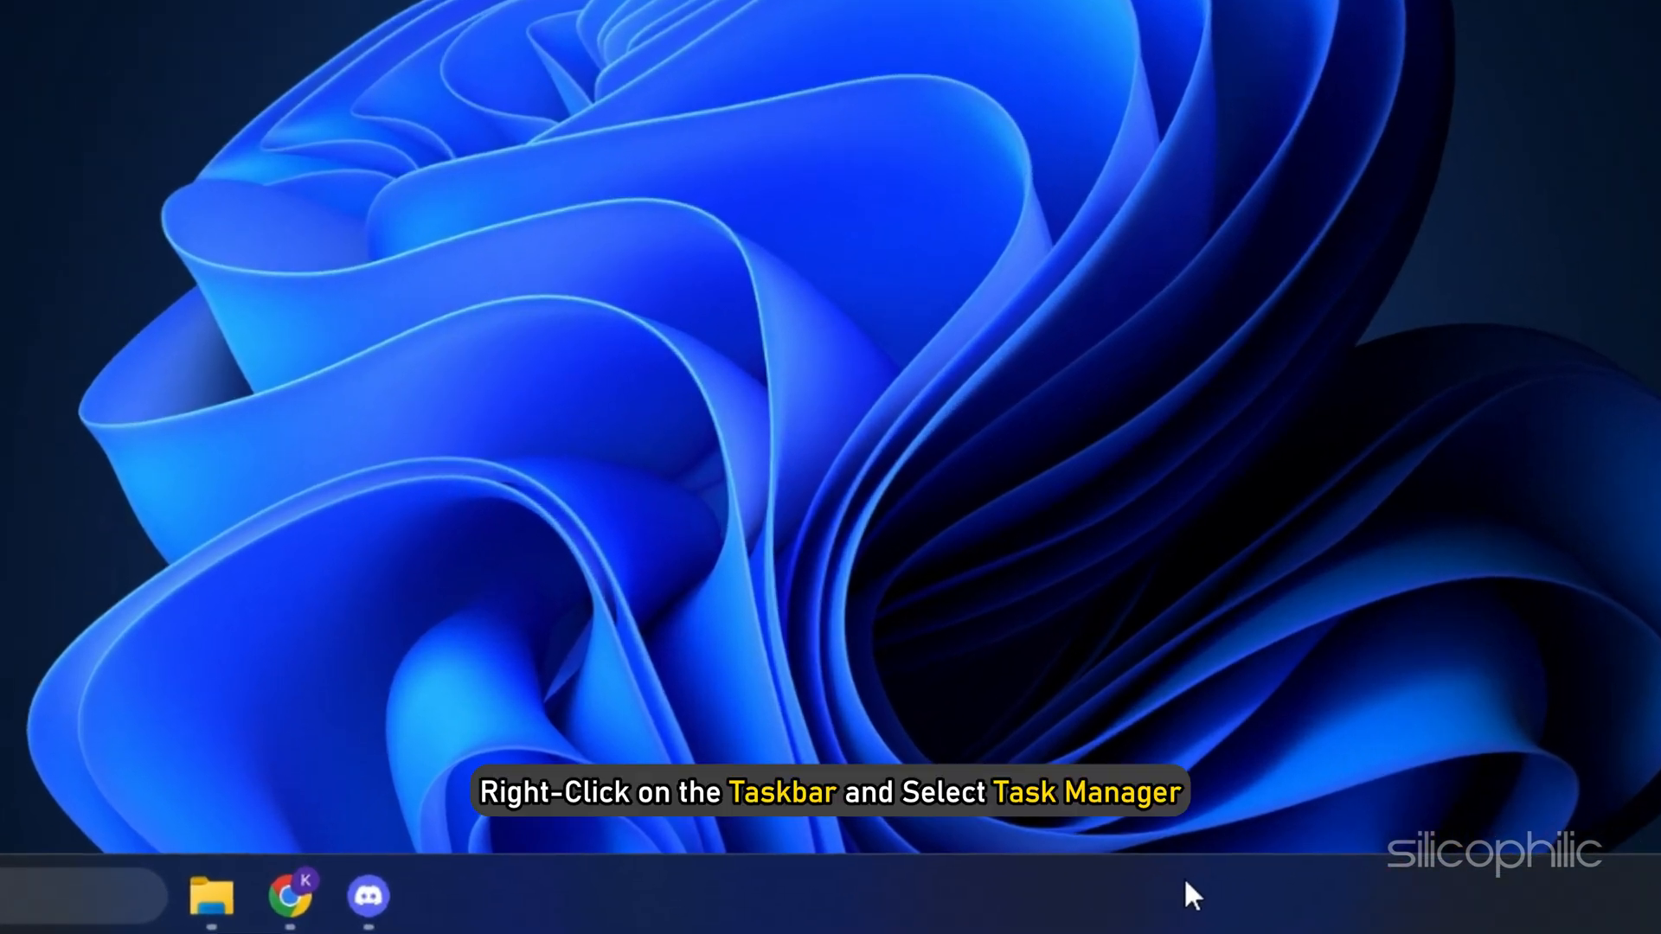
pyautogui.rightClick(1195, 895)
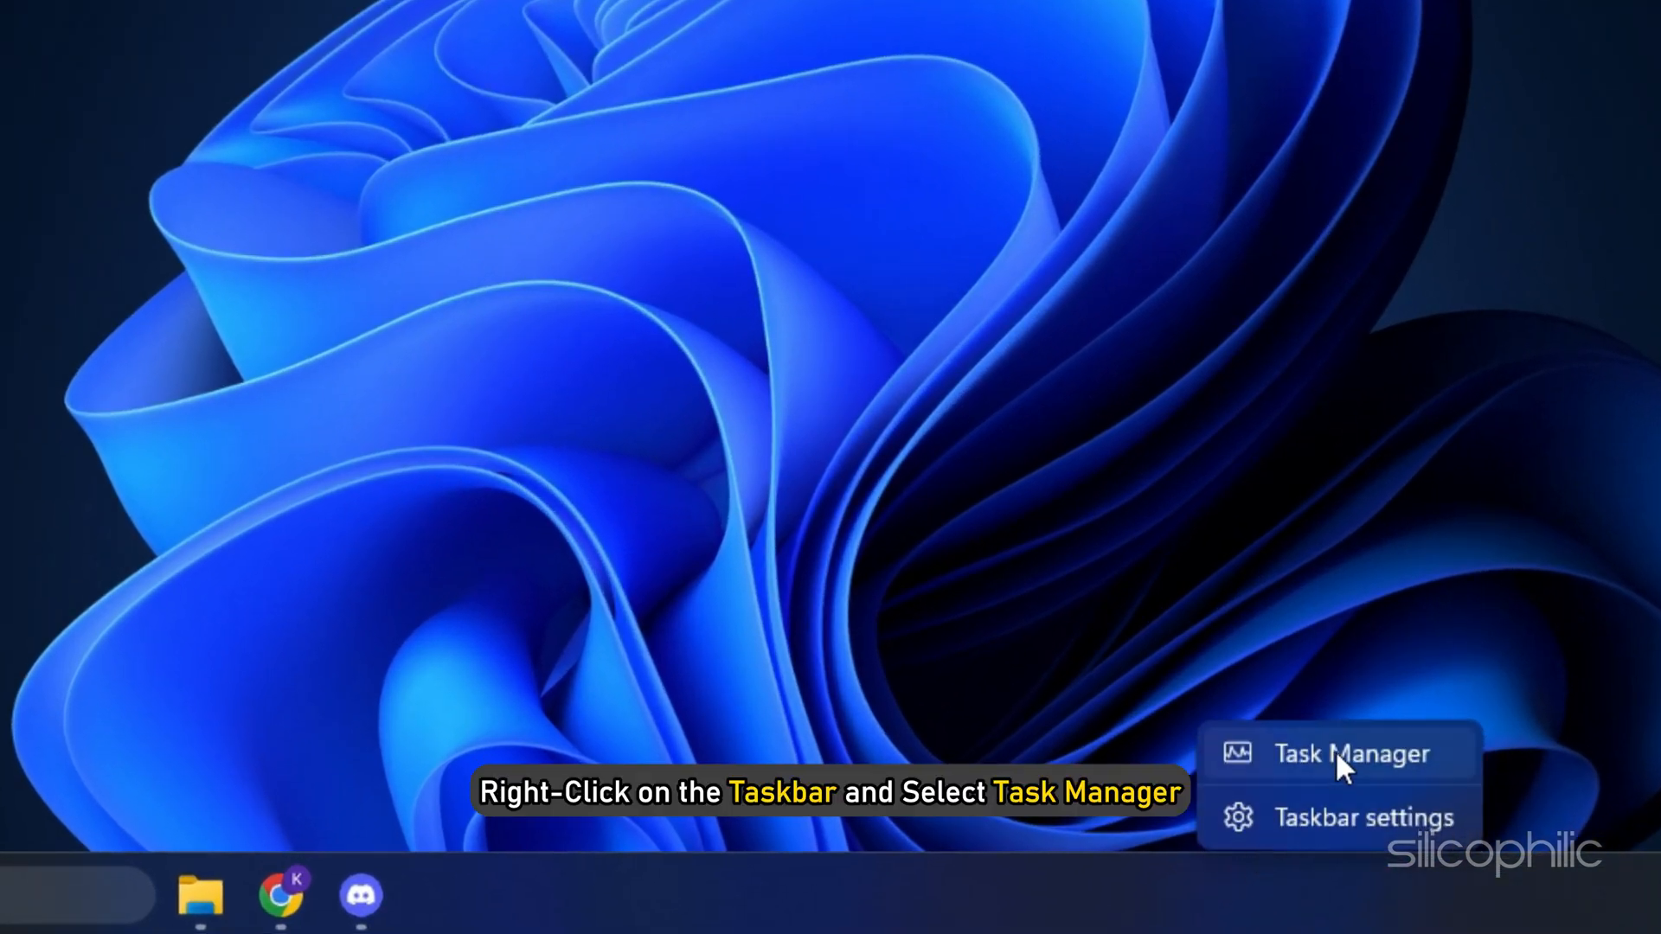
pyautogui.click(1349, 754)
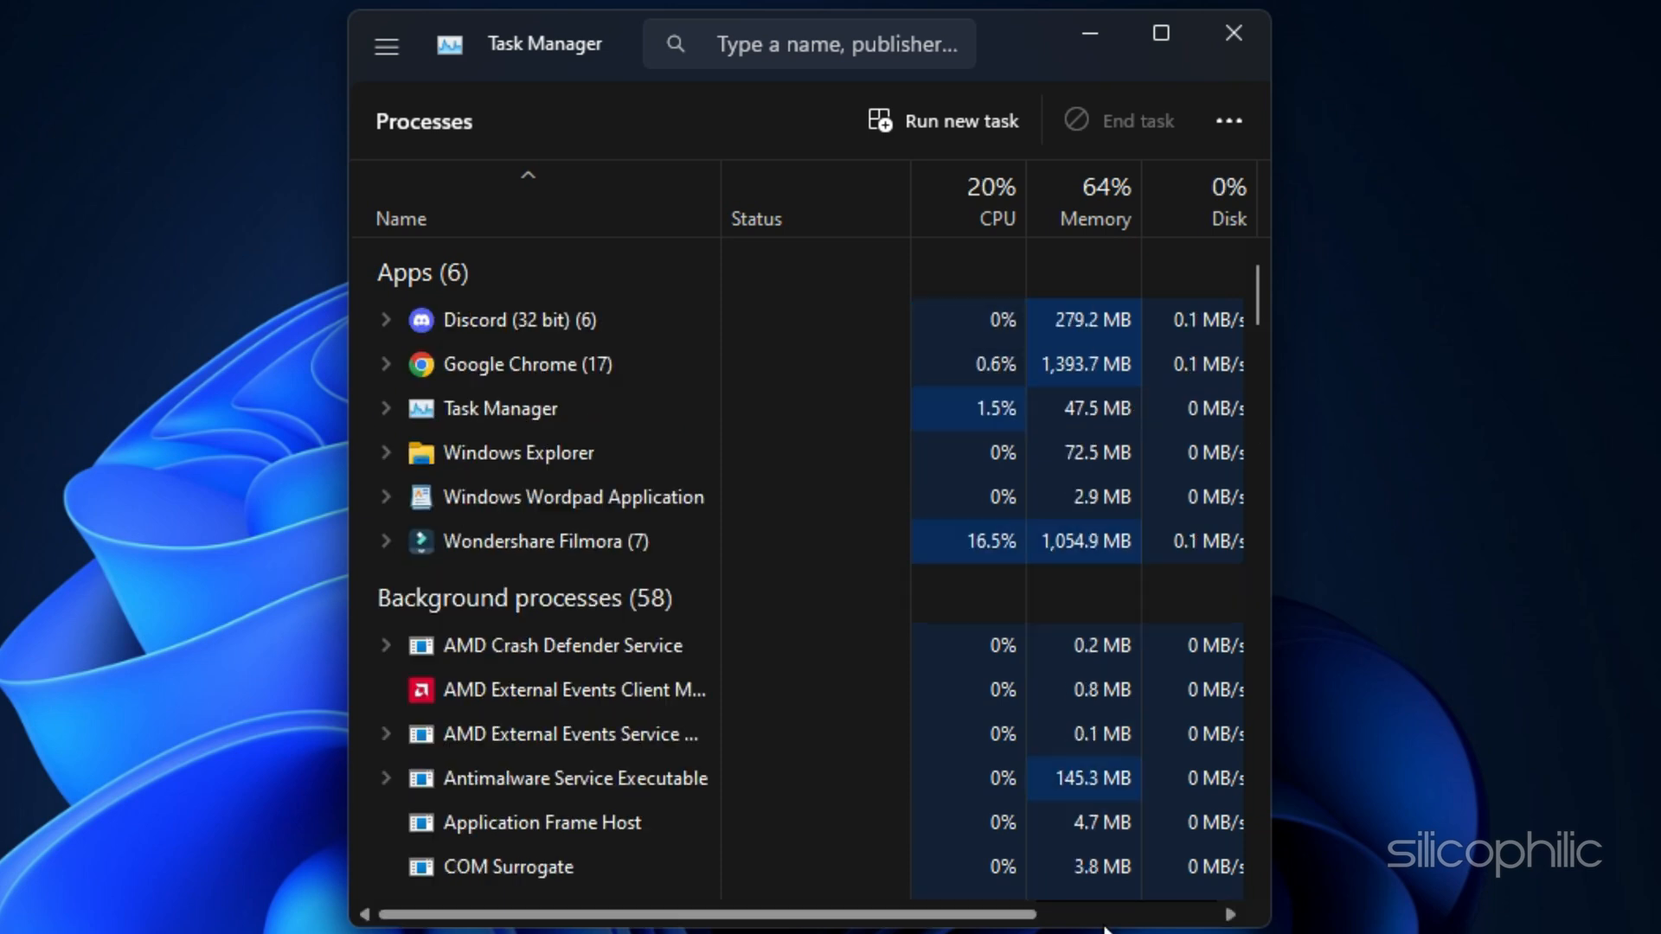
pyautogui.rightClick(515, 320)
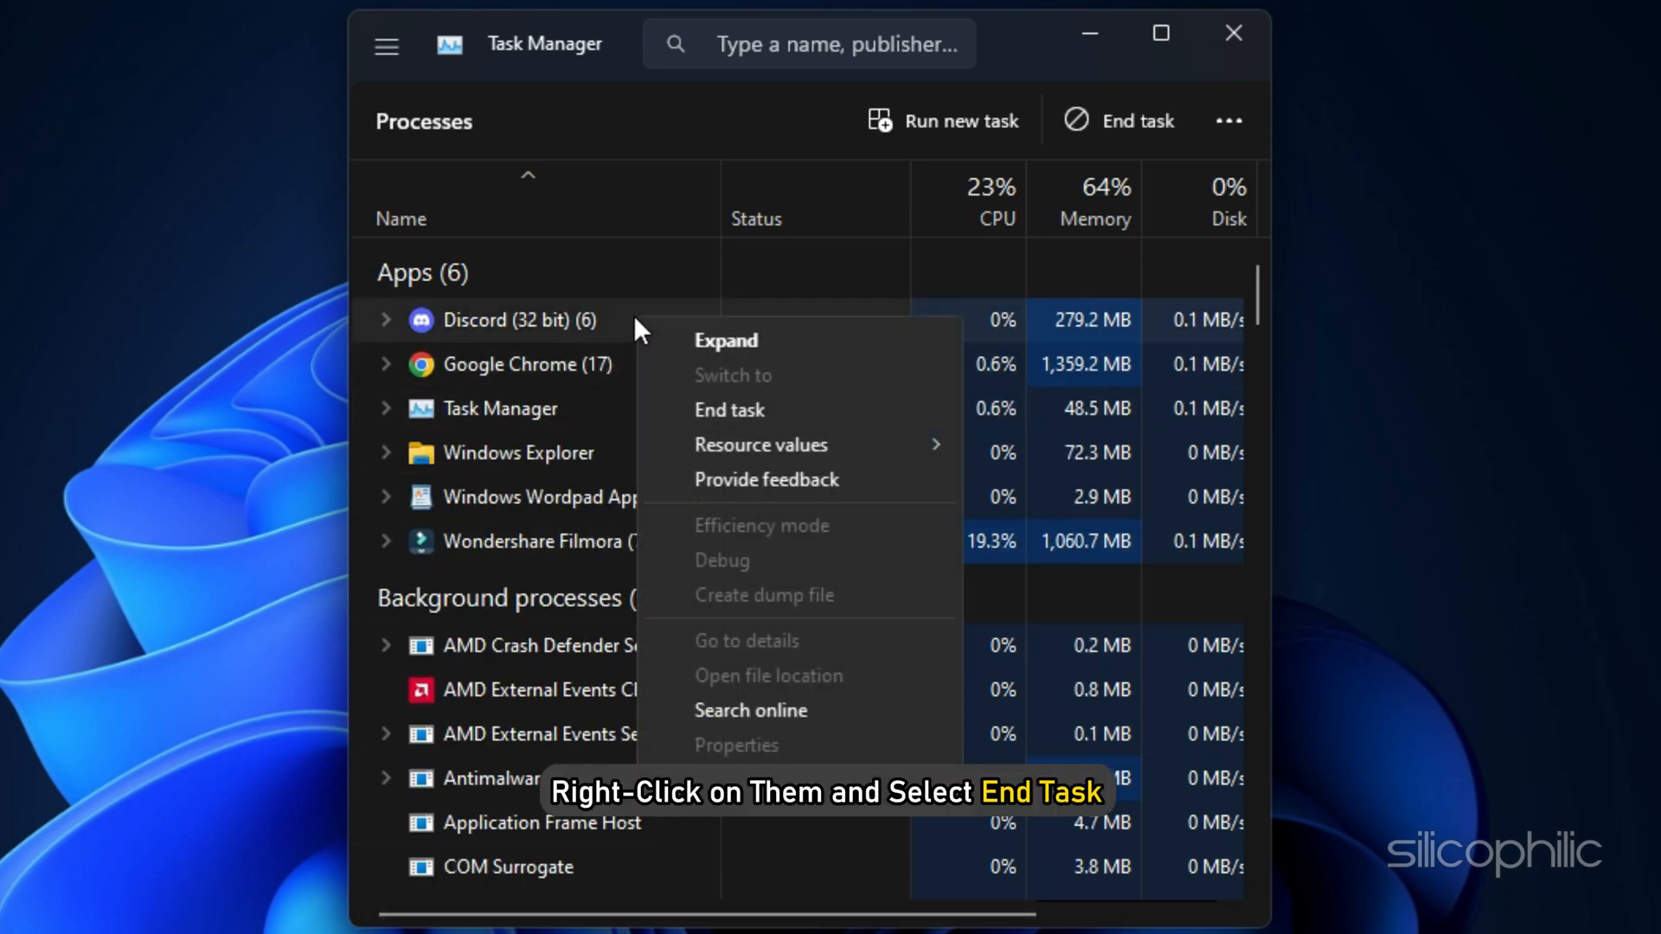
pyautogui.click(729, 410)
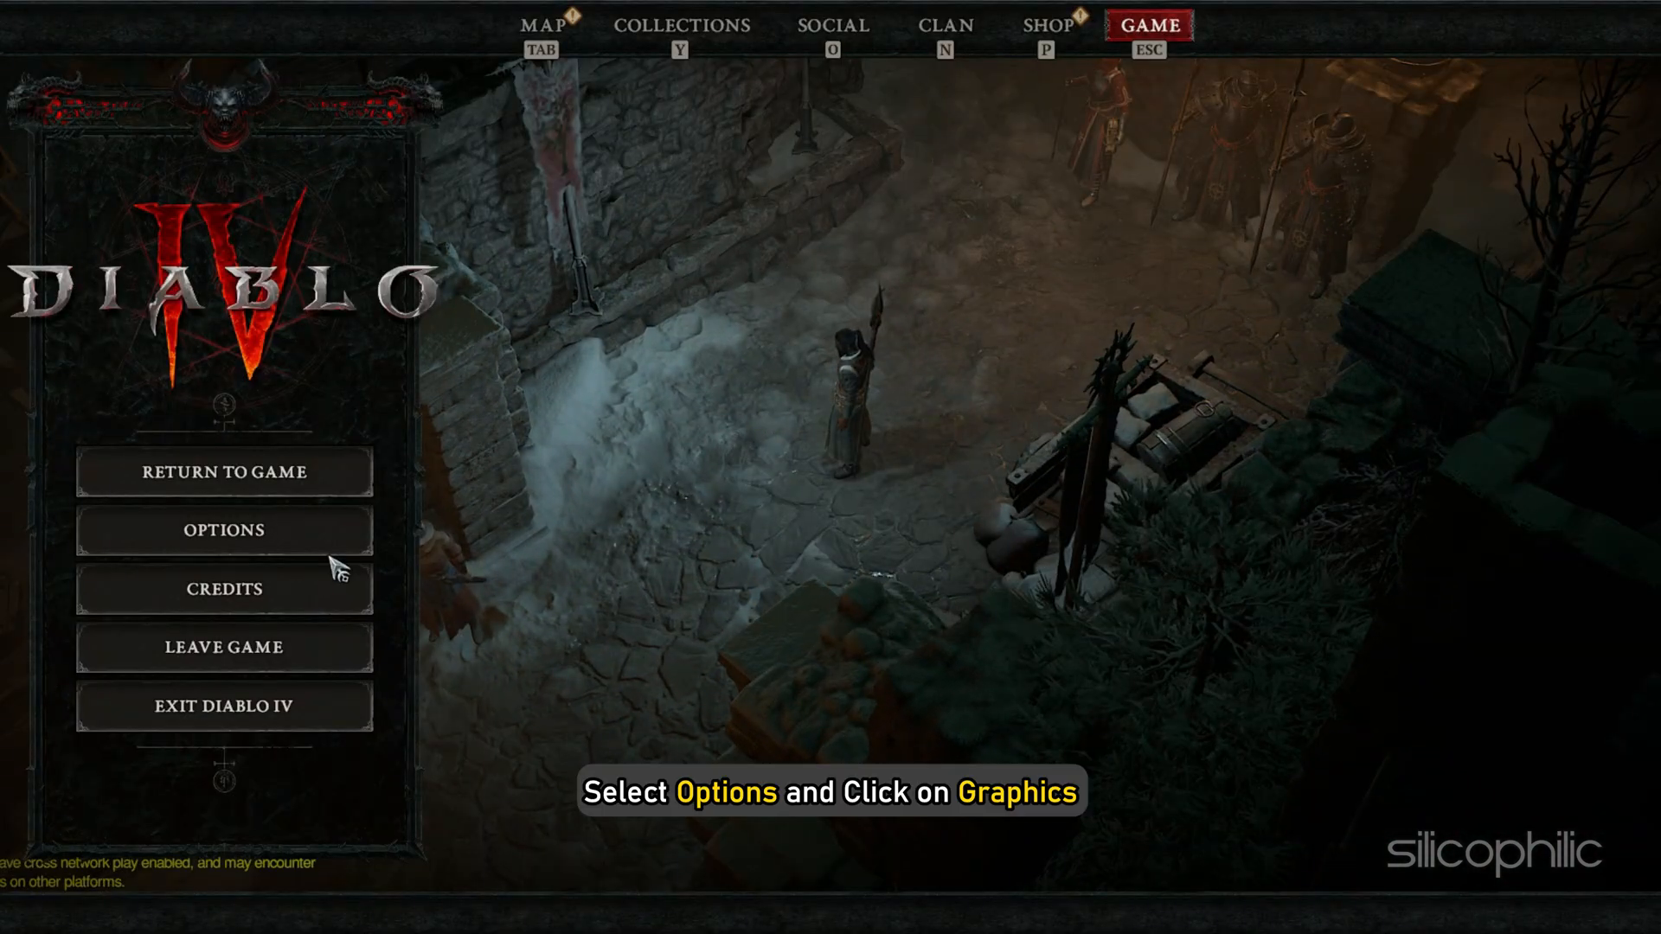
# Step: Set the display to Windowed (Fullscreen) and turn off Vertical Sync in graphics options
pyautogui.click(224, 530)
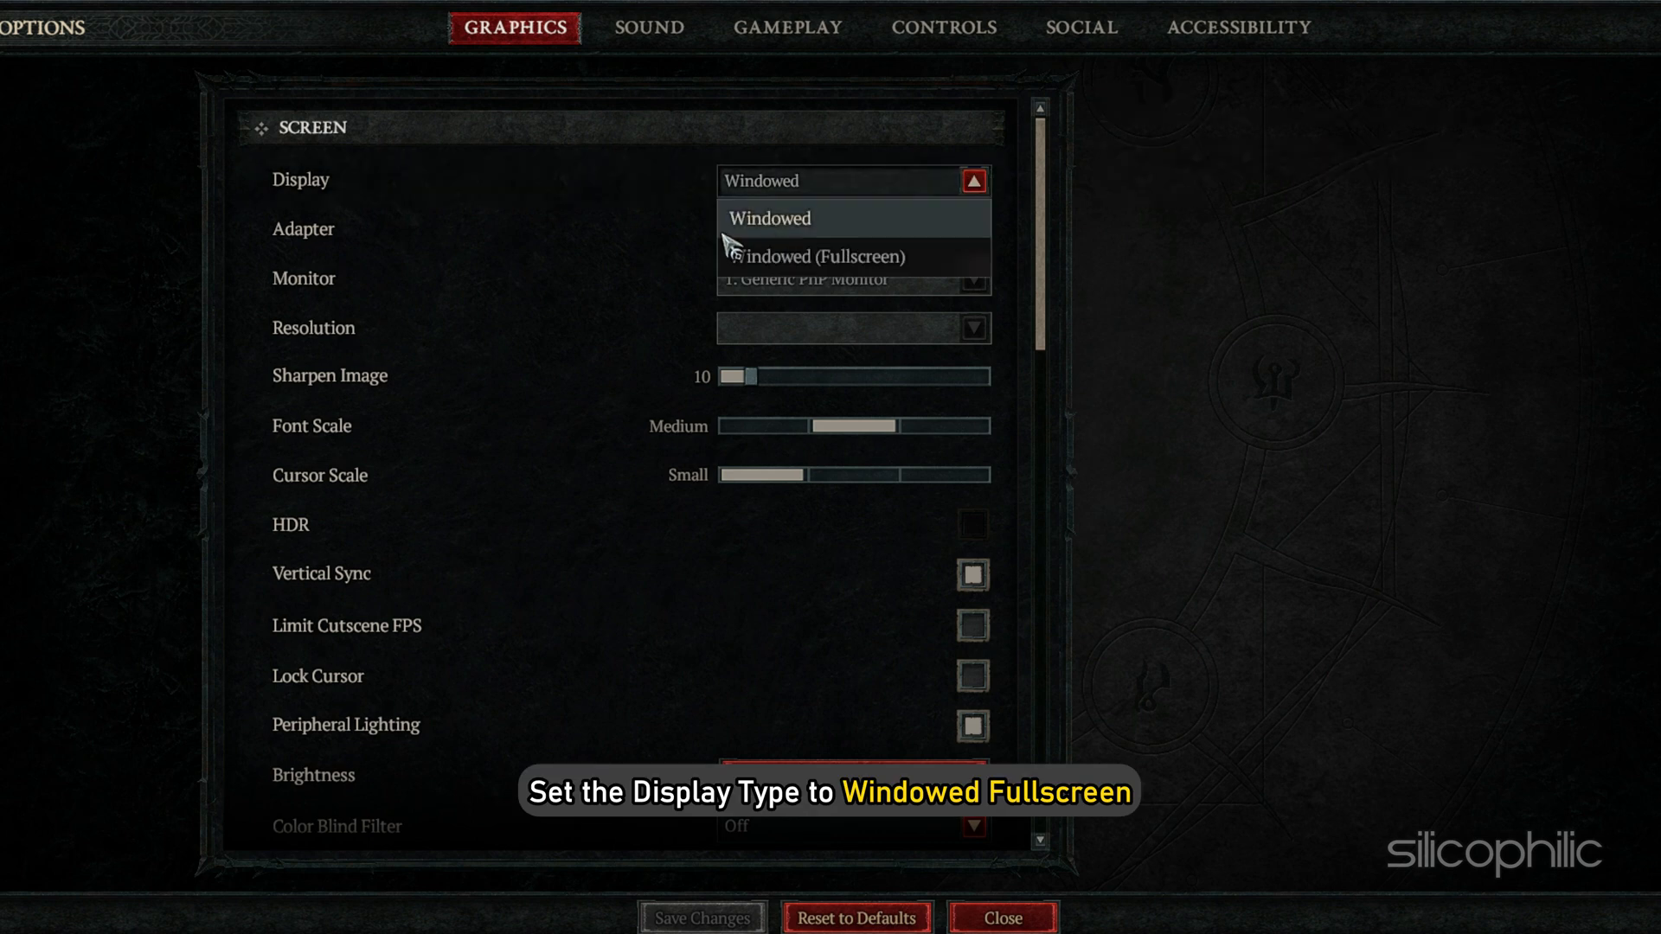
pyautogui.click(810, 256)
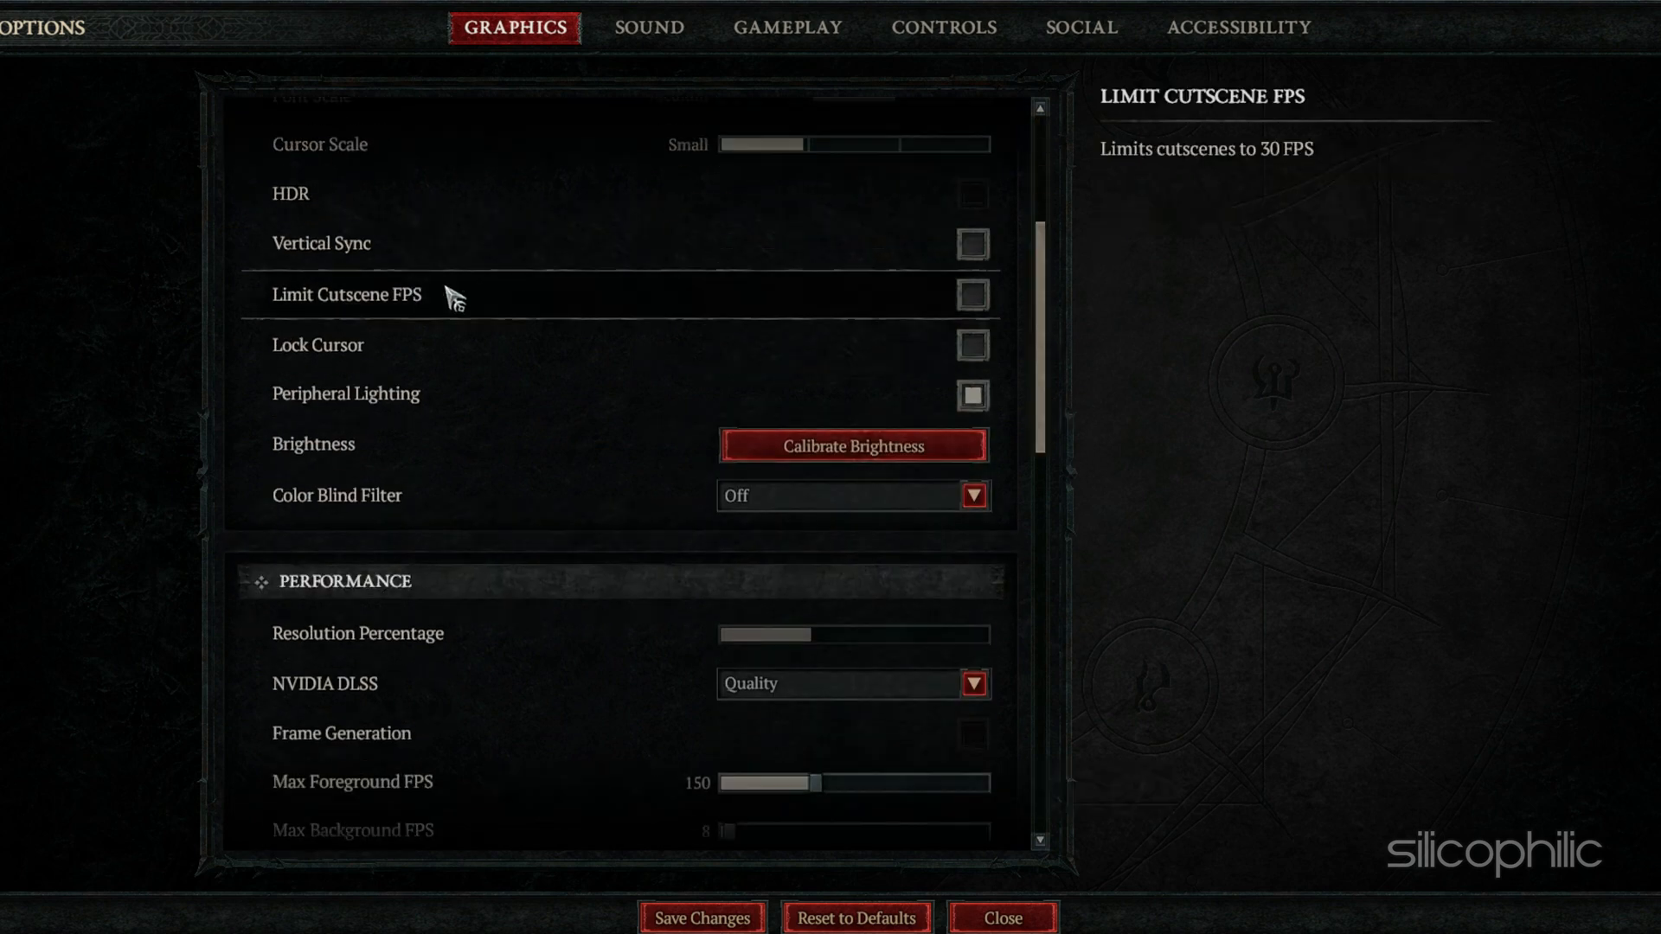
pyautogui.click(973, 295)
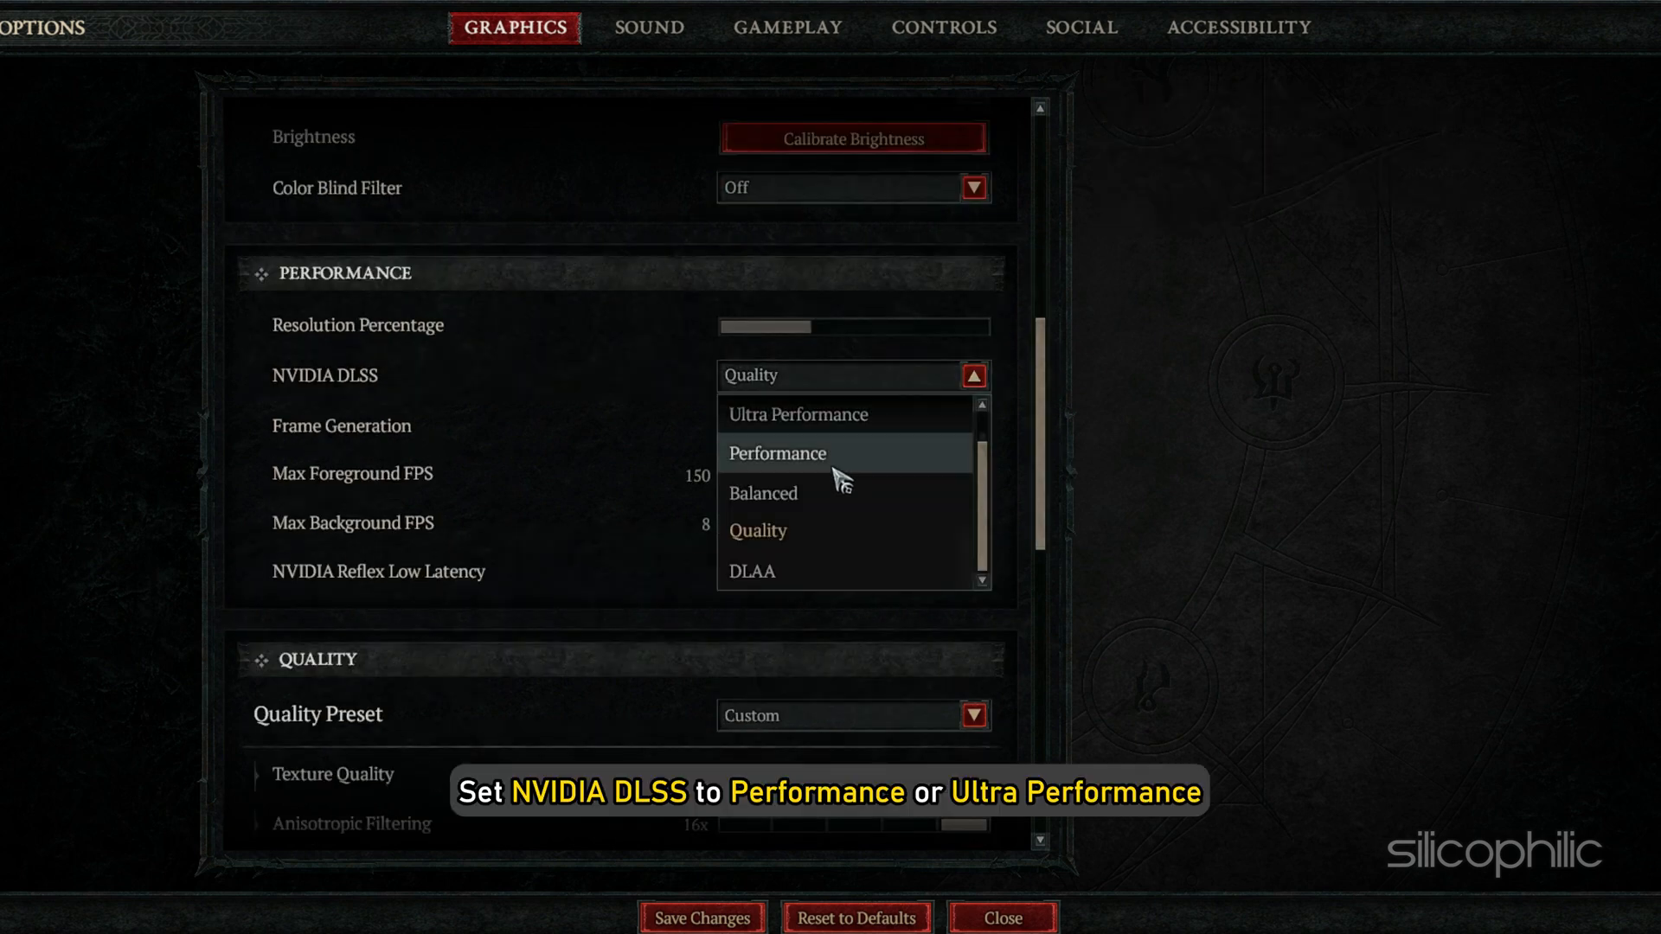
pyautogui.moveTo(872, 438)
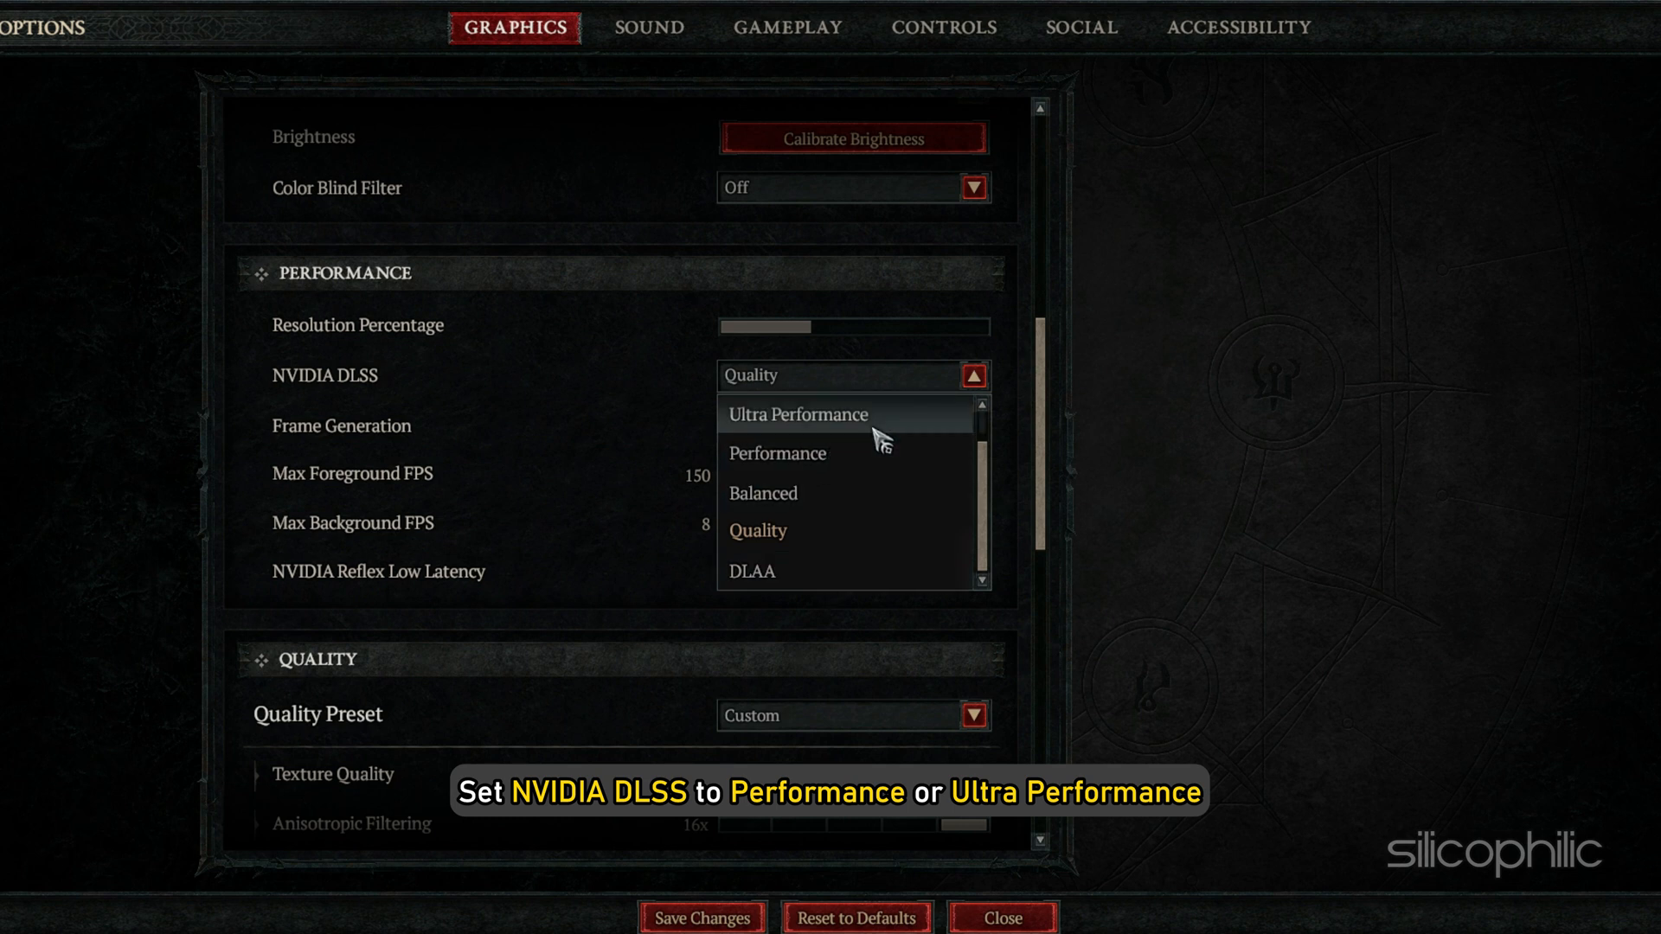
# Step: Set DLSS Ultra Performance, a 60 FPS foreground cap, Reflex Enabled + Boost, and Low preset
pyautogui.click(796, 414)
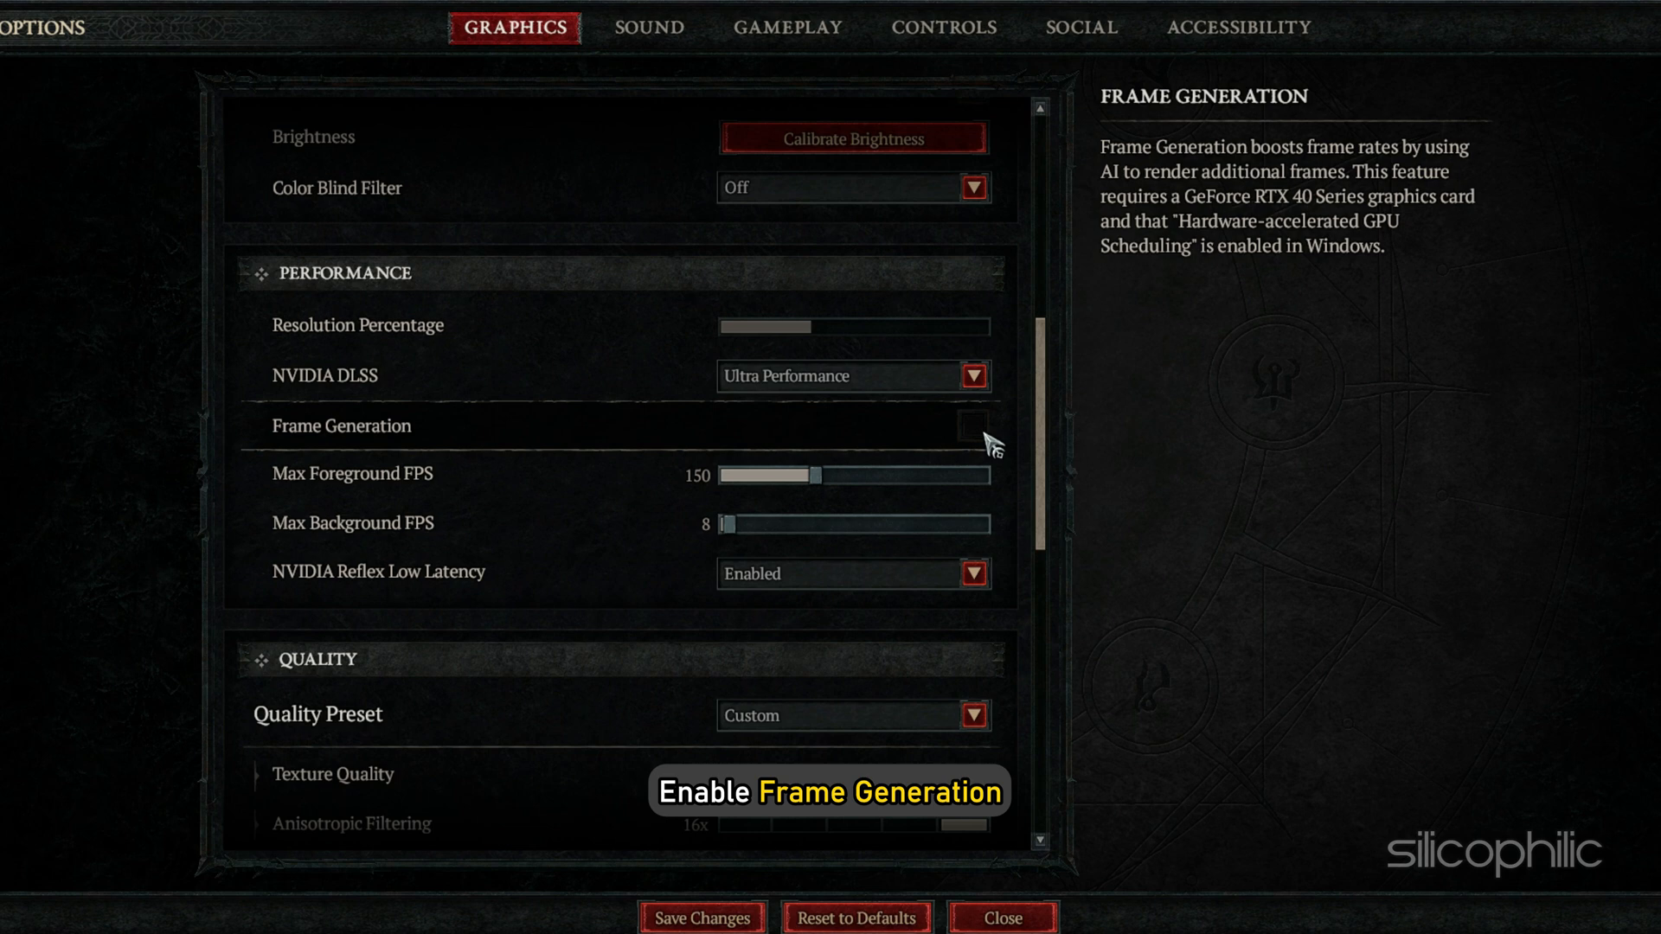
pyautogui.moveTo(816, 475); pyautogui.dragTo(779, 475)
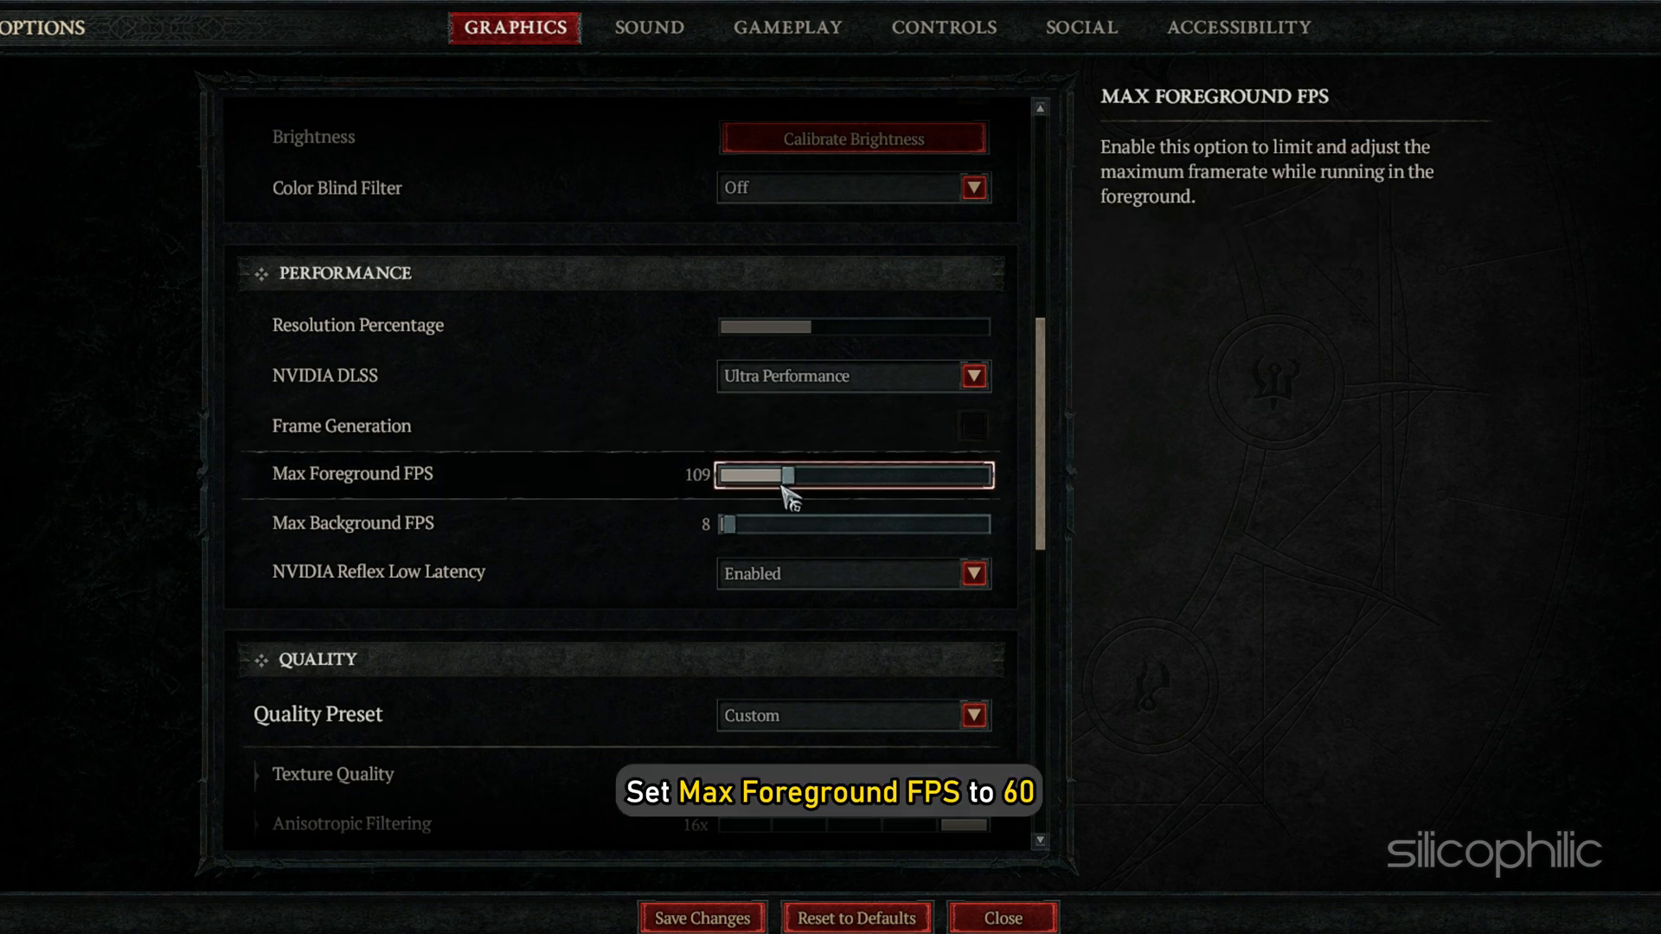
pyautogui.moveTo(787, 475); pyautogui.dragTo(741, 475)
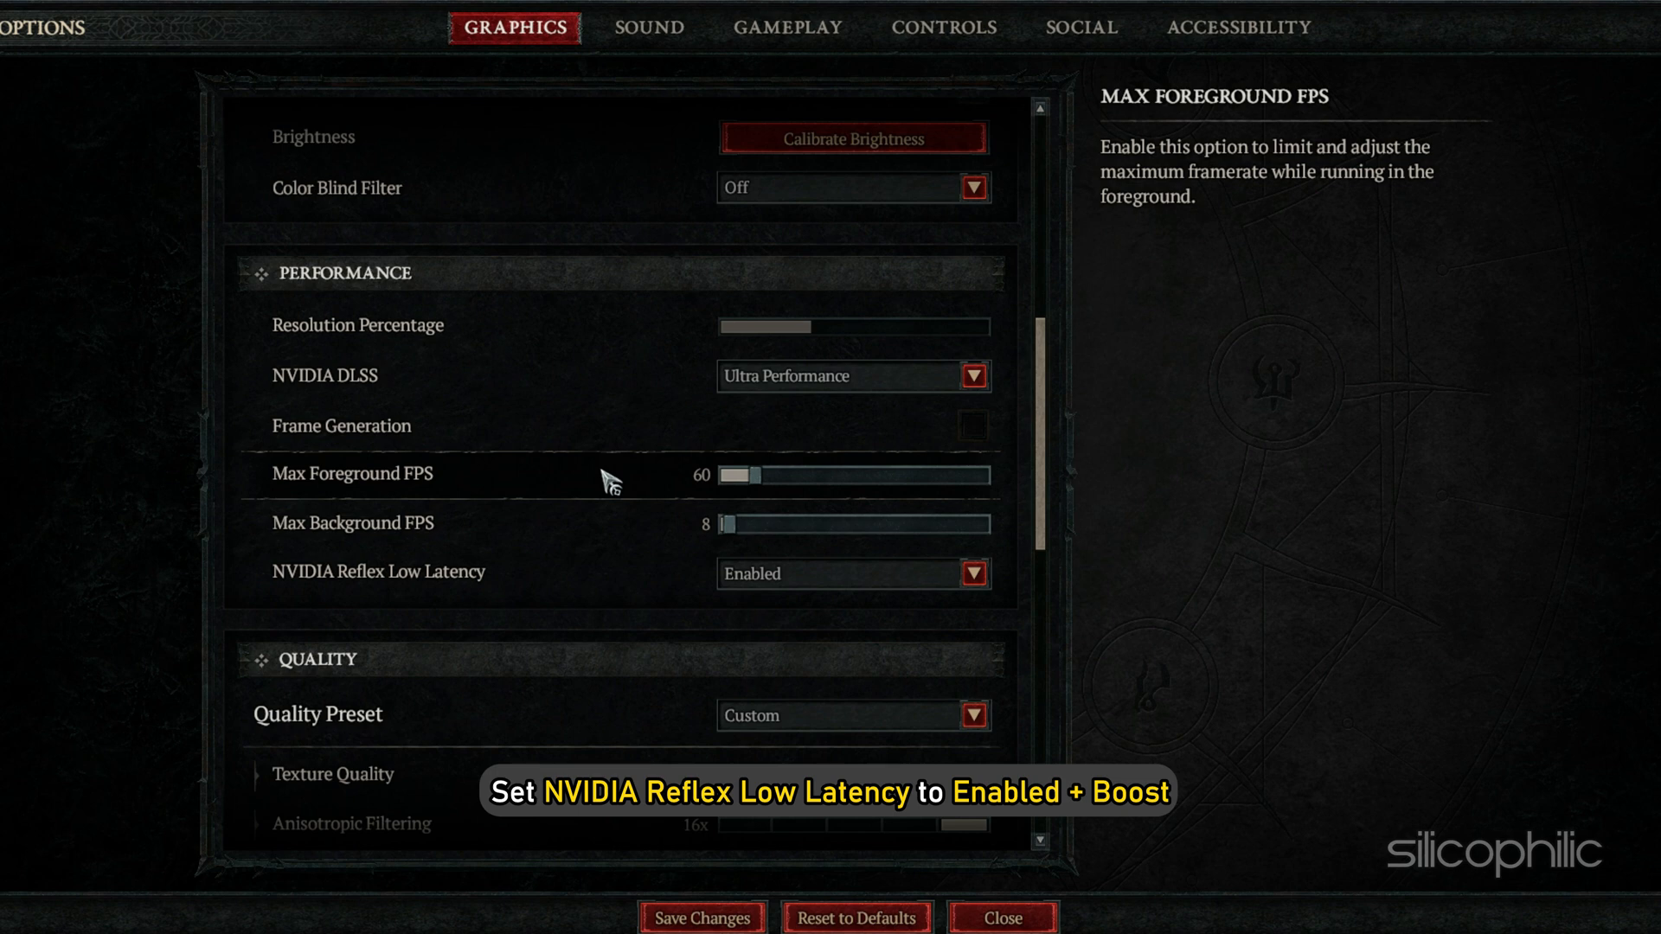
pyautogui.click(974, 574)
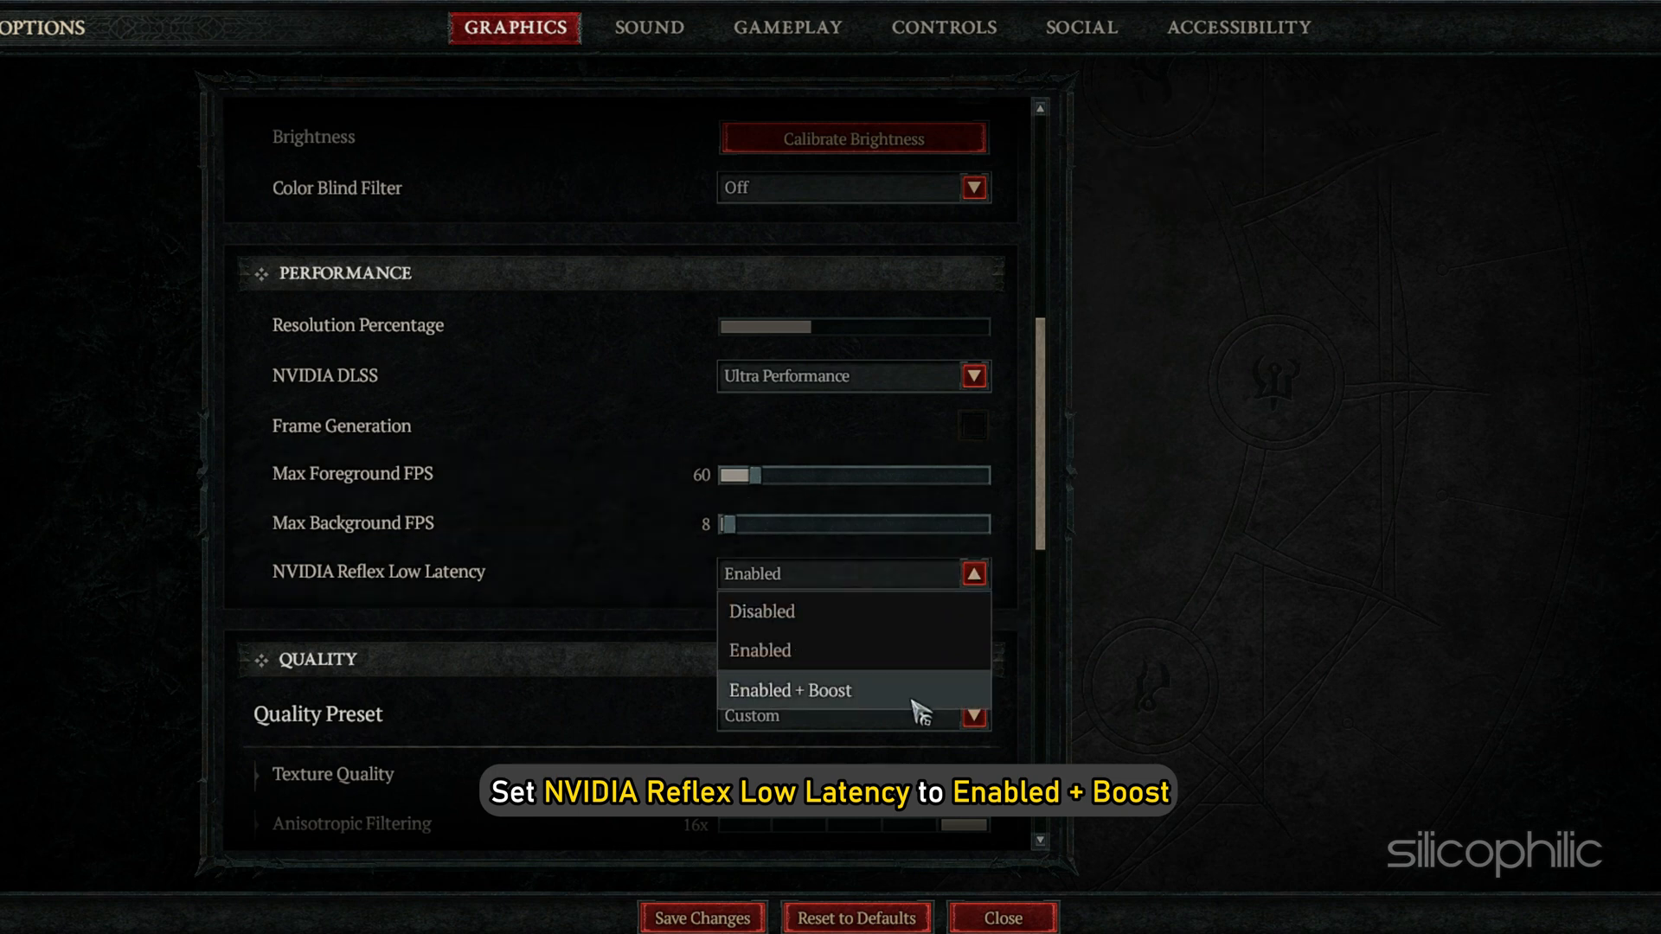
pyautogui.click(789, 690)
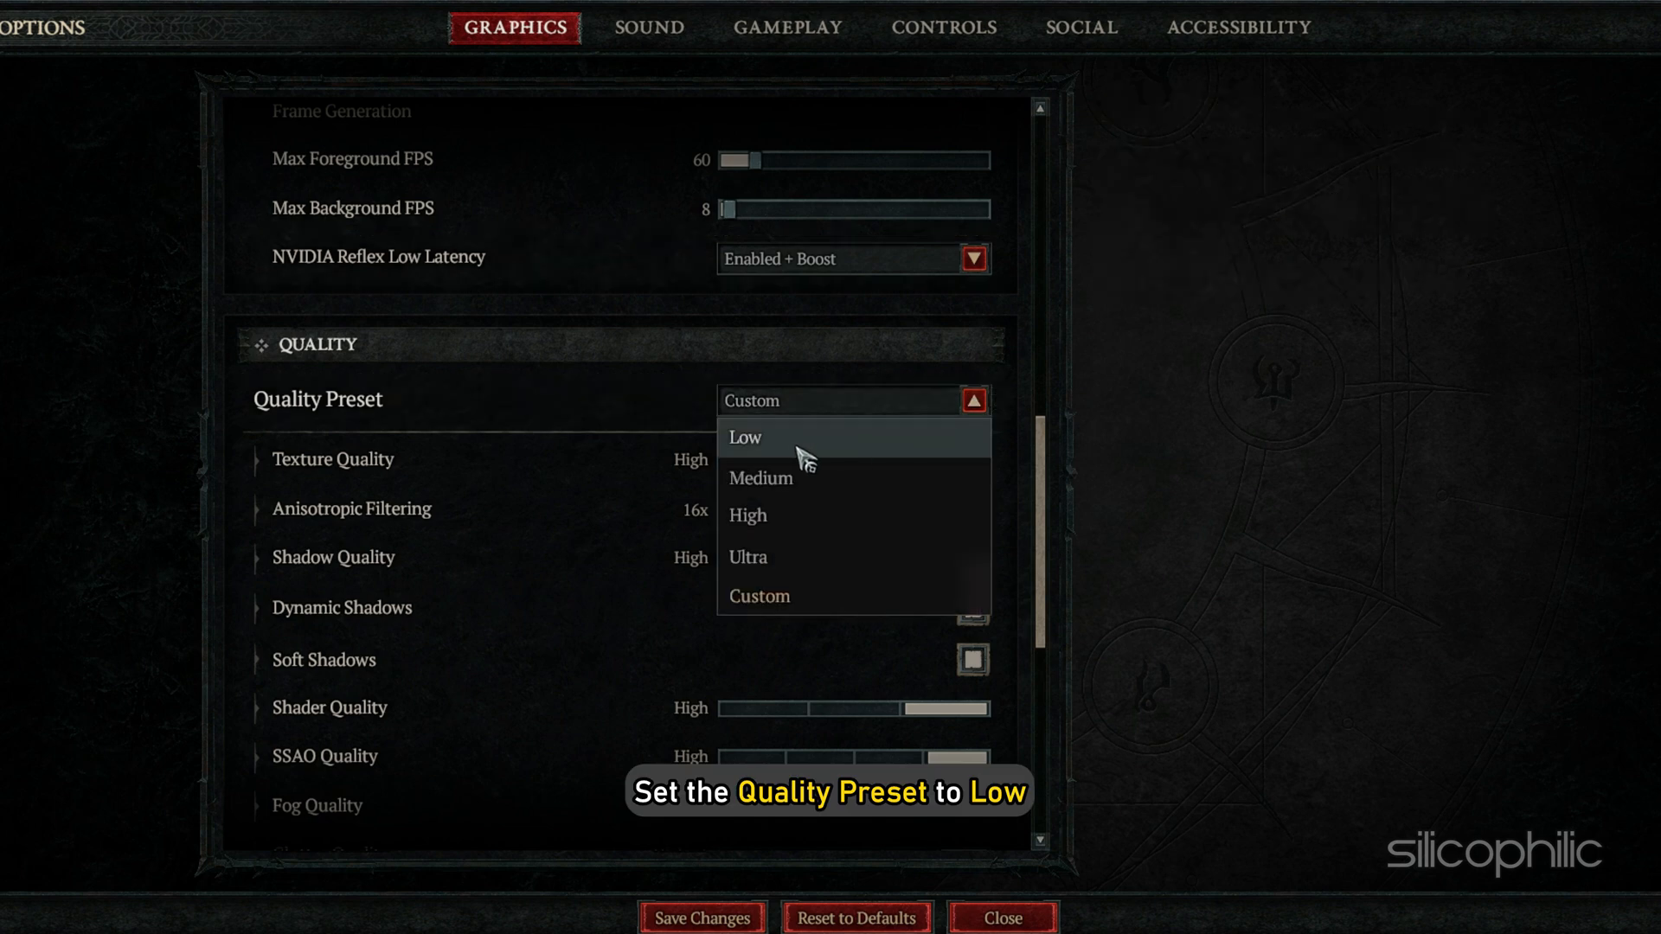
pyautogui.click(744, 438)
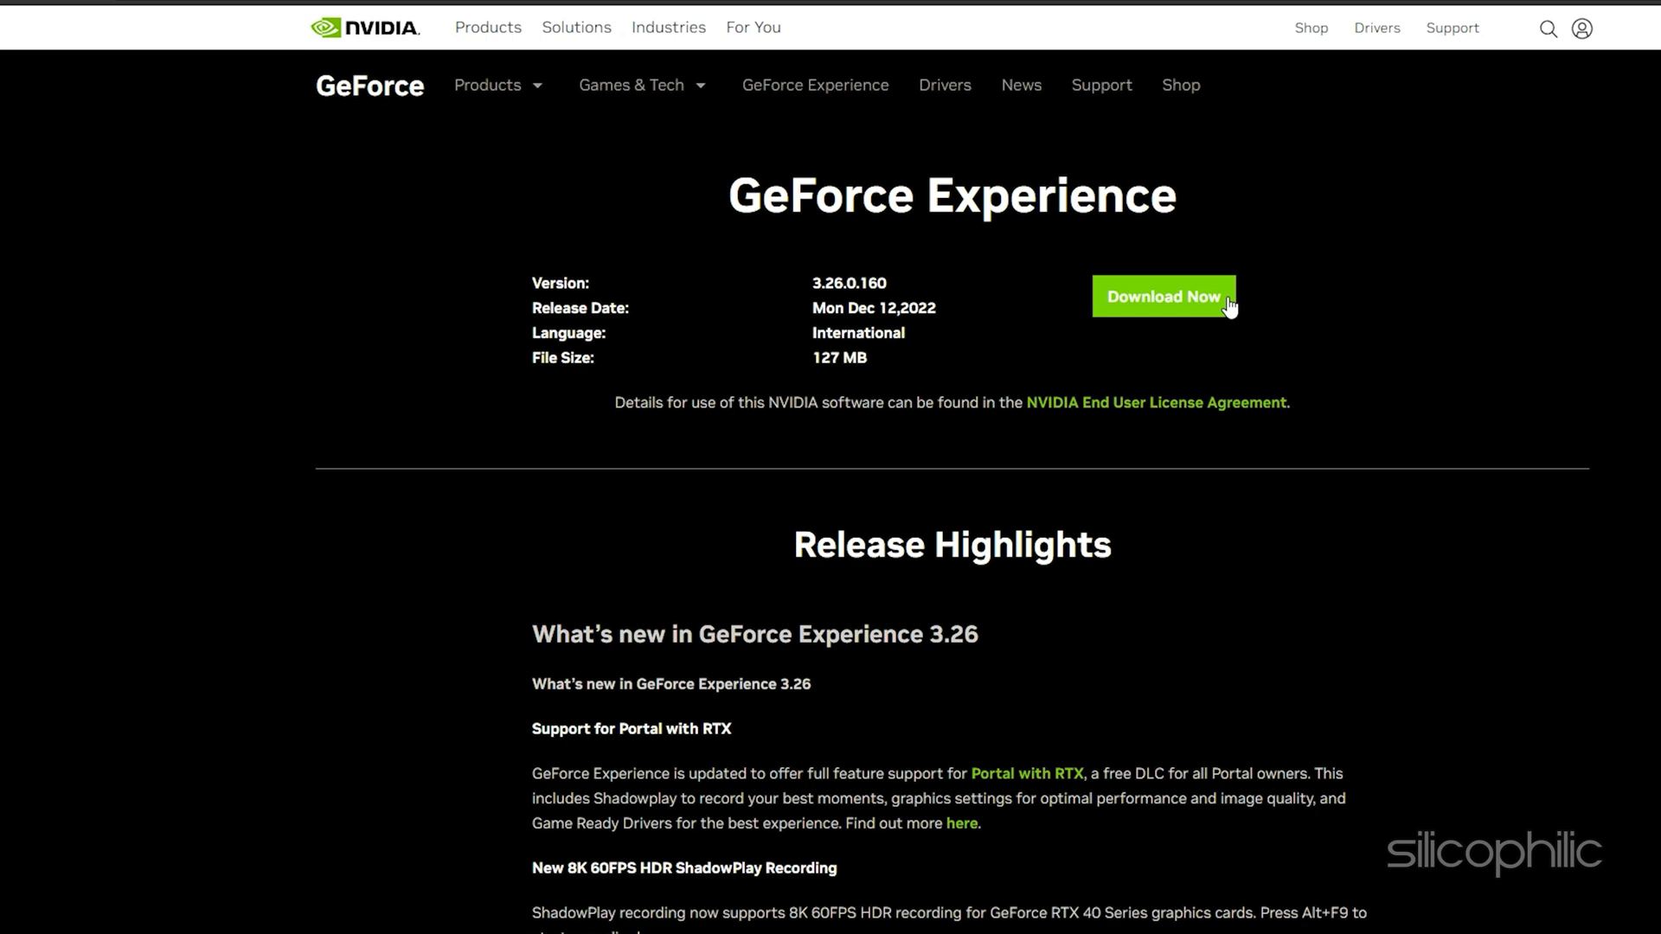
# Step: Start downloading GeForce Experience from the NVIDIA download page
pyautogui.click(1164, 298)
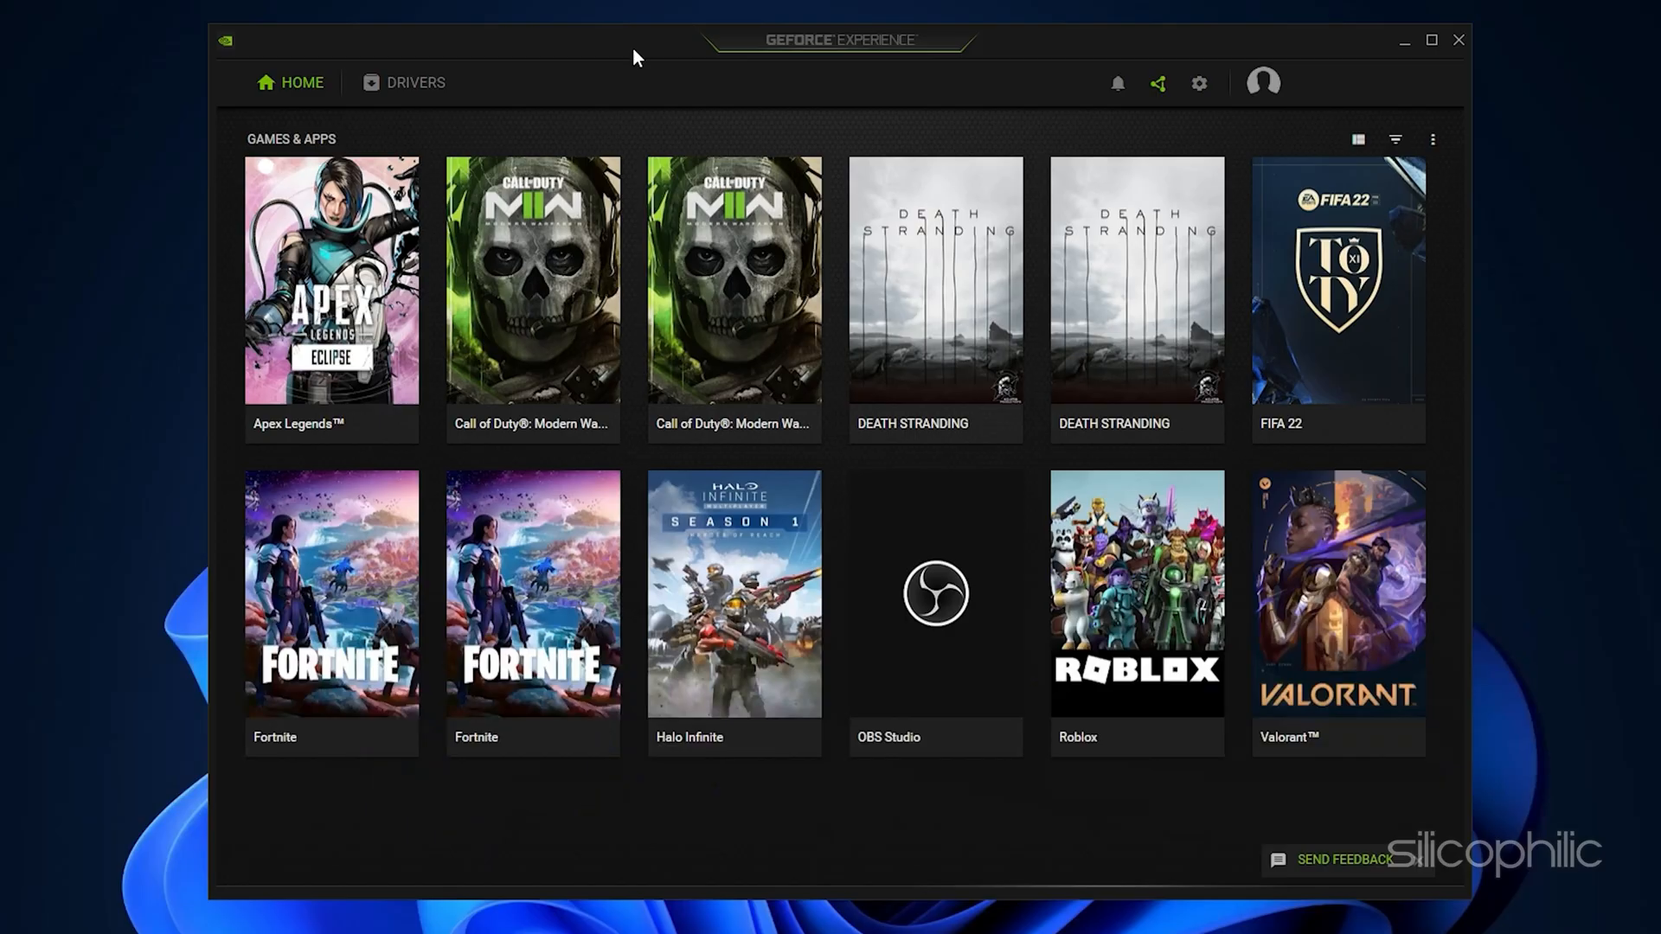
pyautogui.moveTo(424, 82)
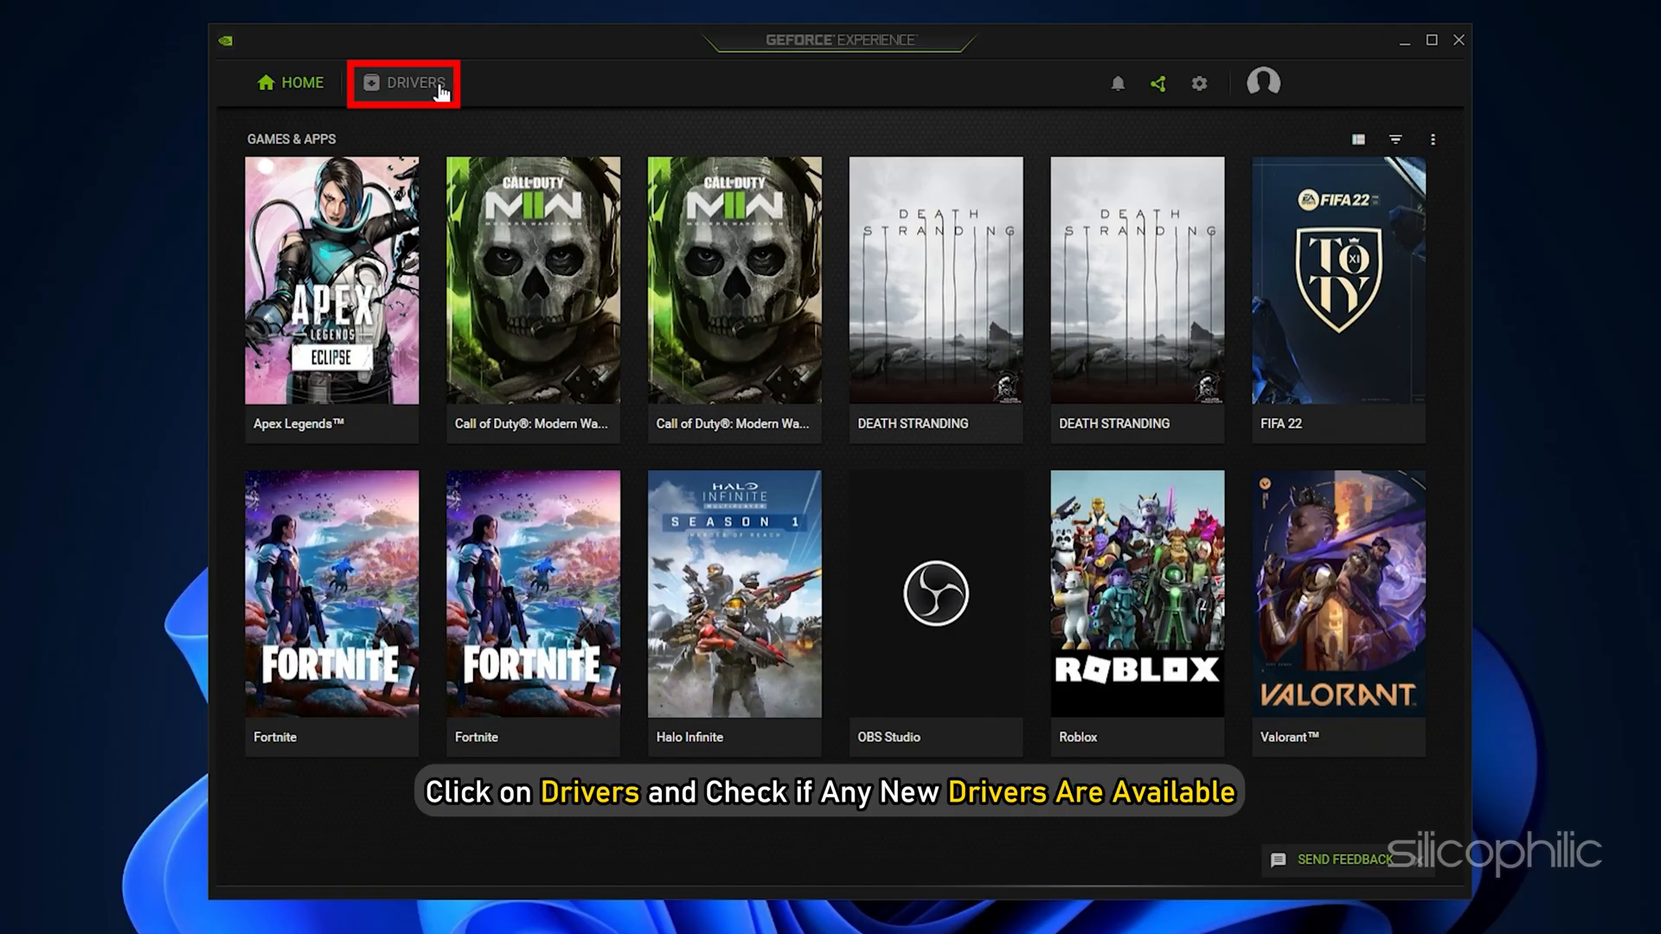
# Step: Check for driver updates, confirming Game Ready driver 528.02 is already installed
pyautogui.click(406, 83)
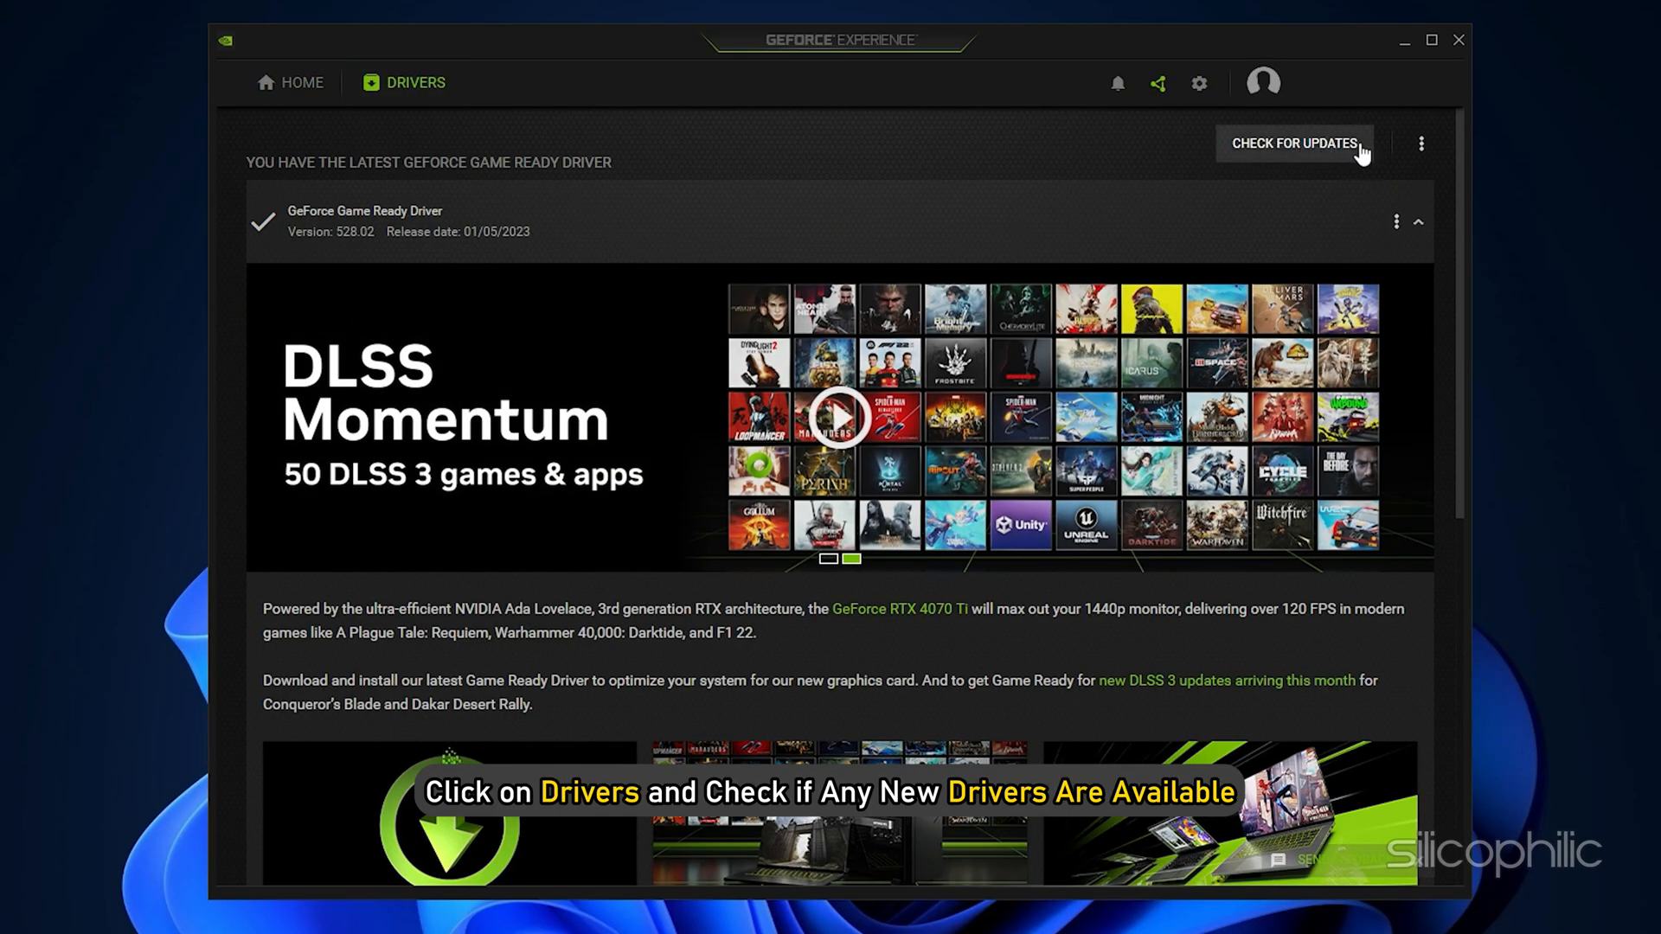
pyautogui.click(1294, 144)
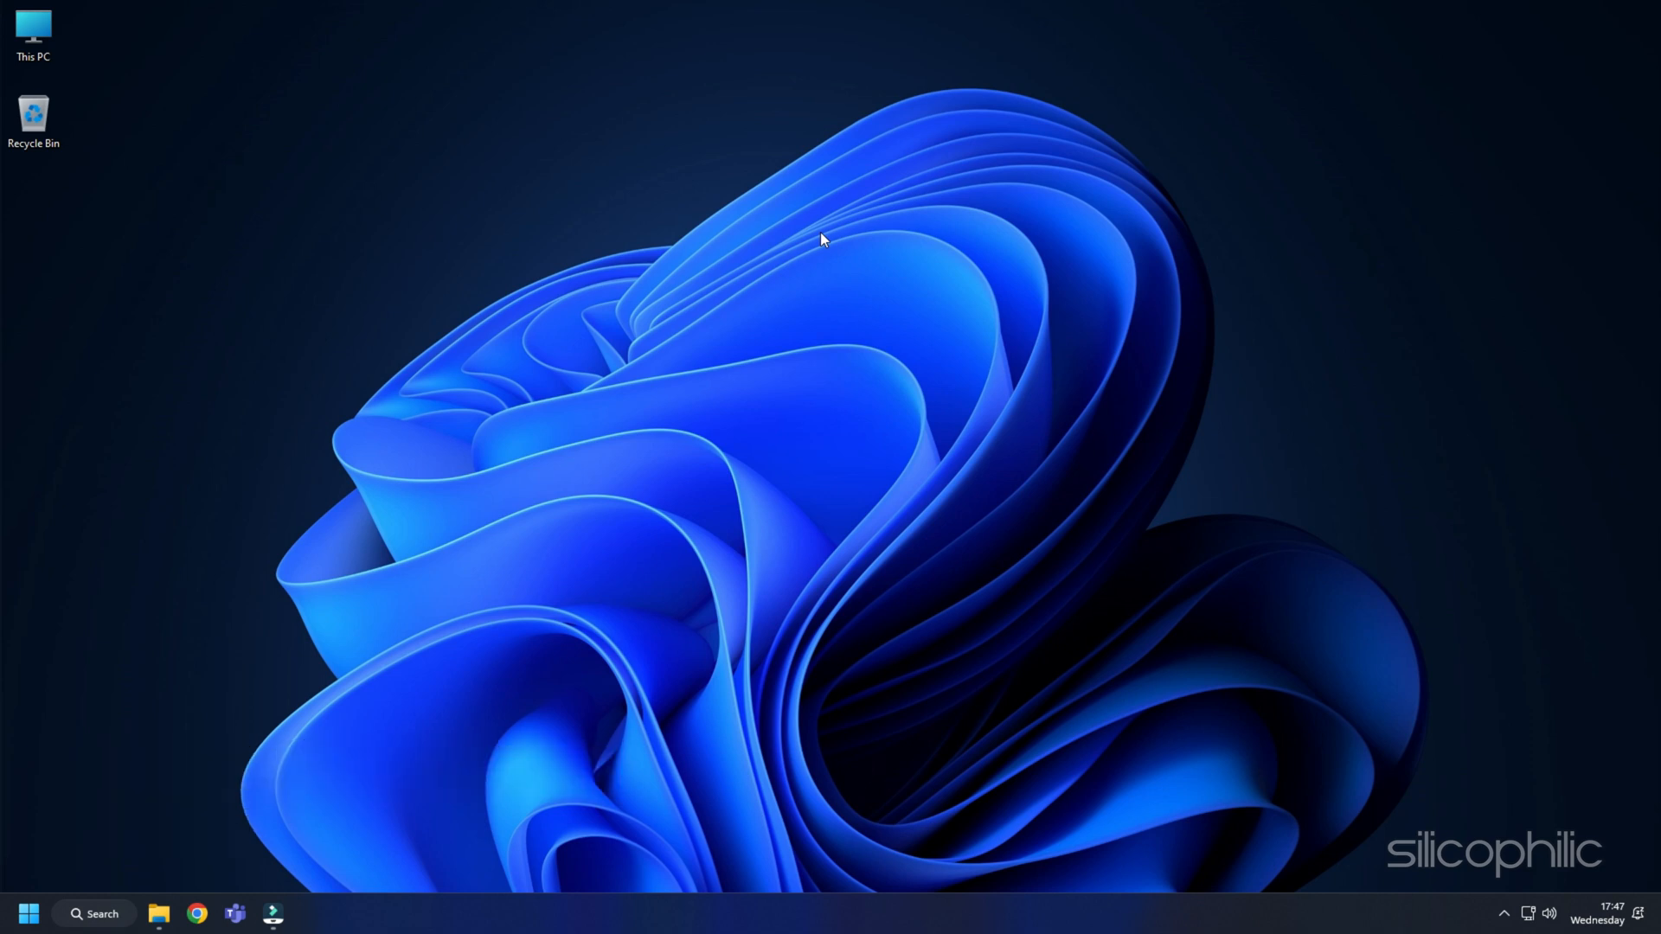
# Step: Uninstall the NVIDIA GeForce RTX 3070 display adapter through Device Manager
pyautogui.rightClick(29, 914)
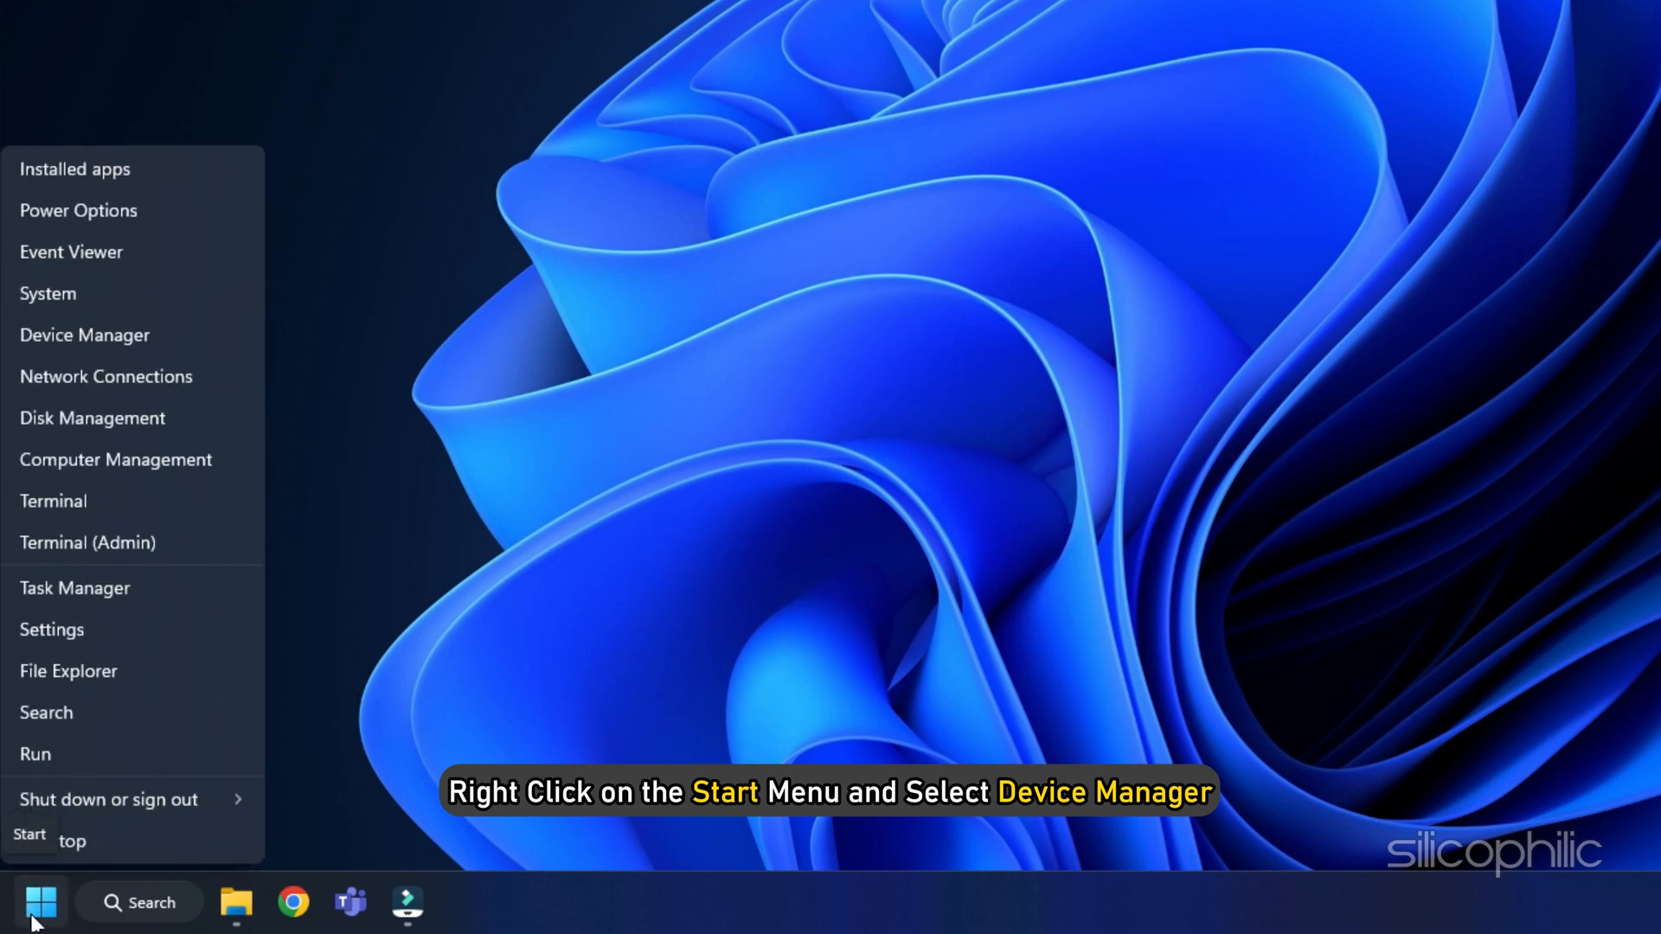
pyautogui.click(84, 335)
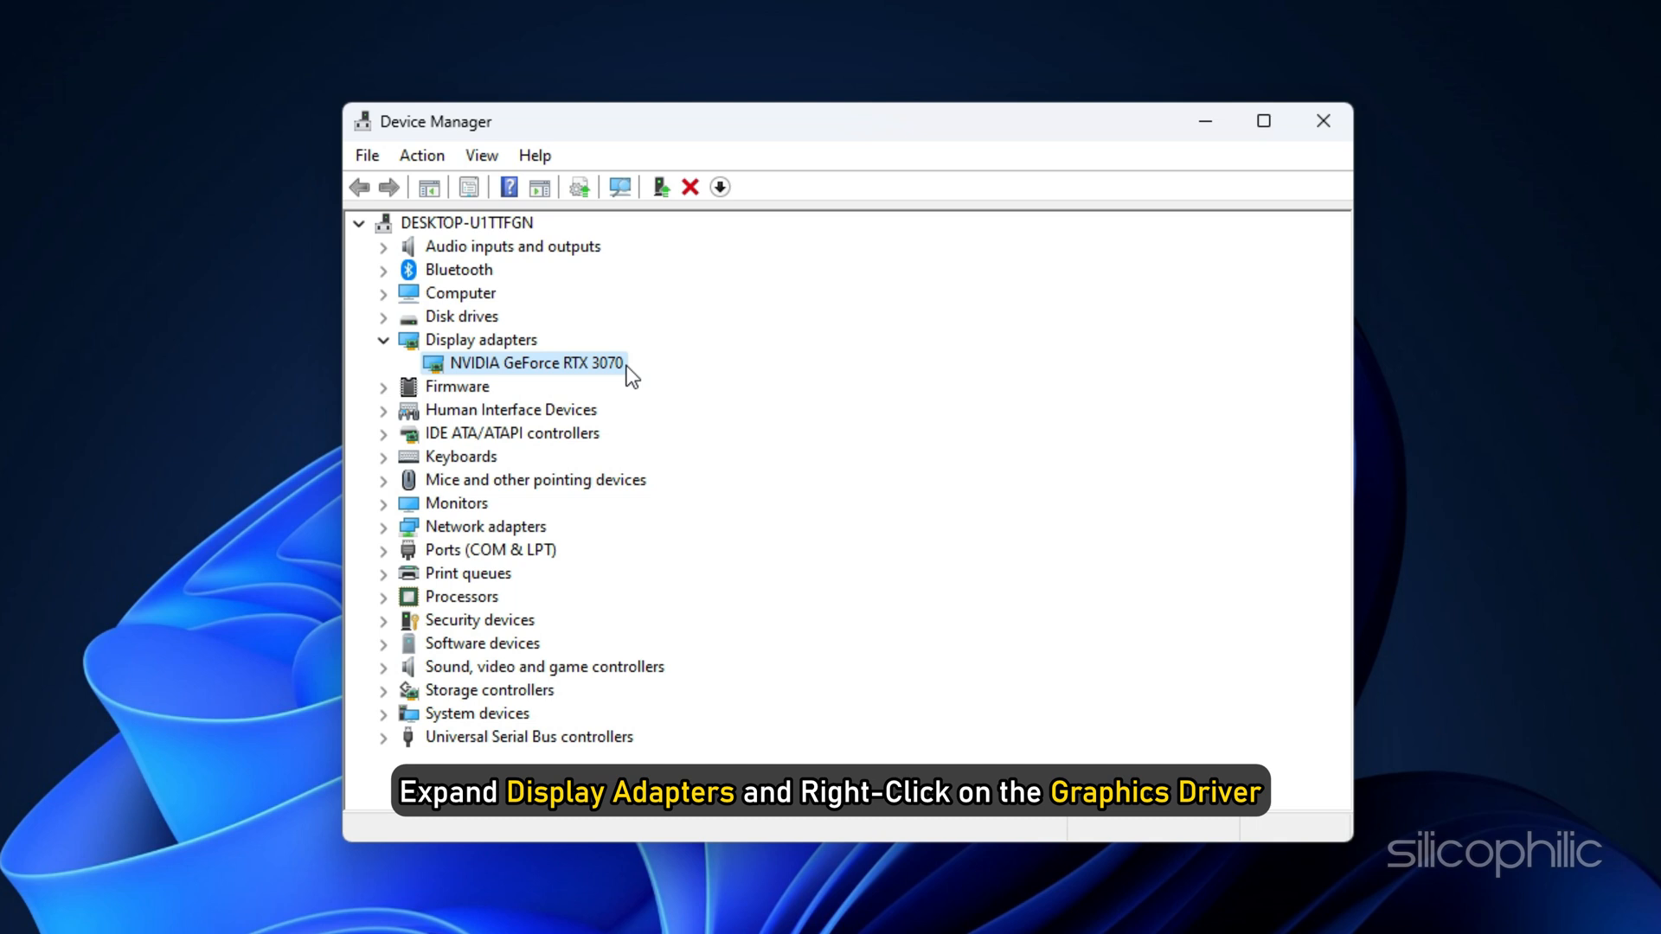
pyautogui.rightClick(532, 362)
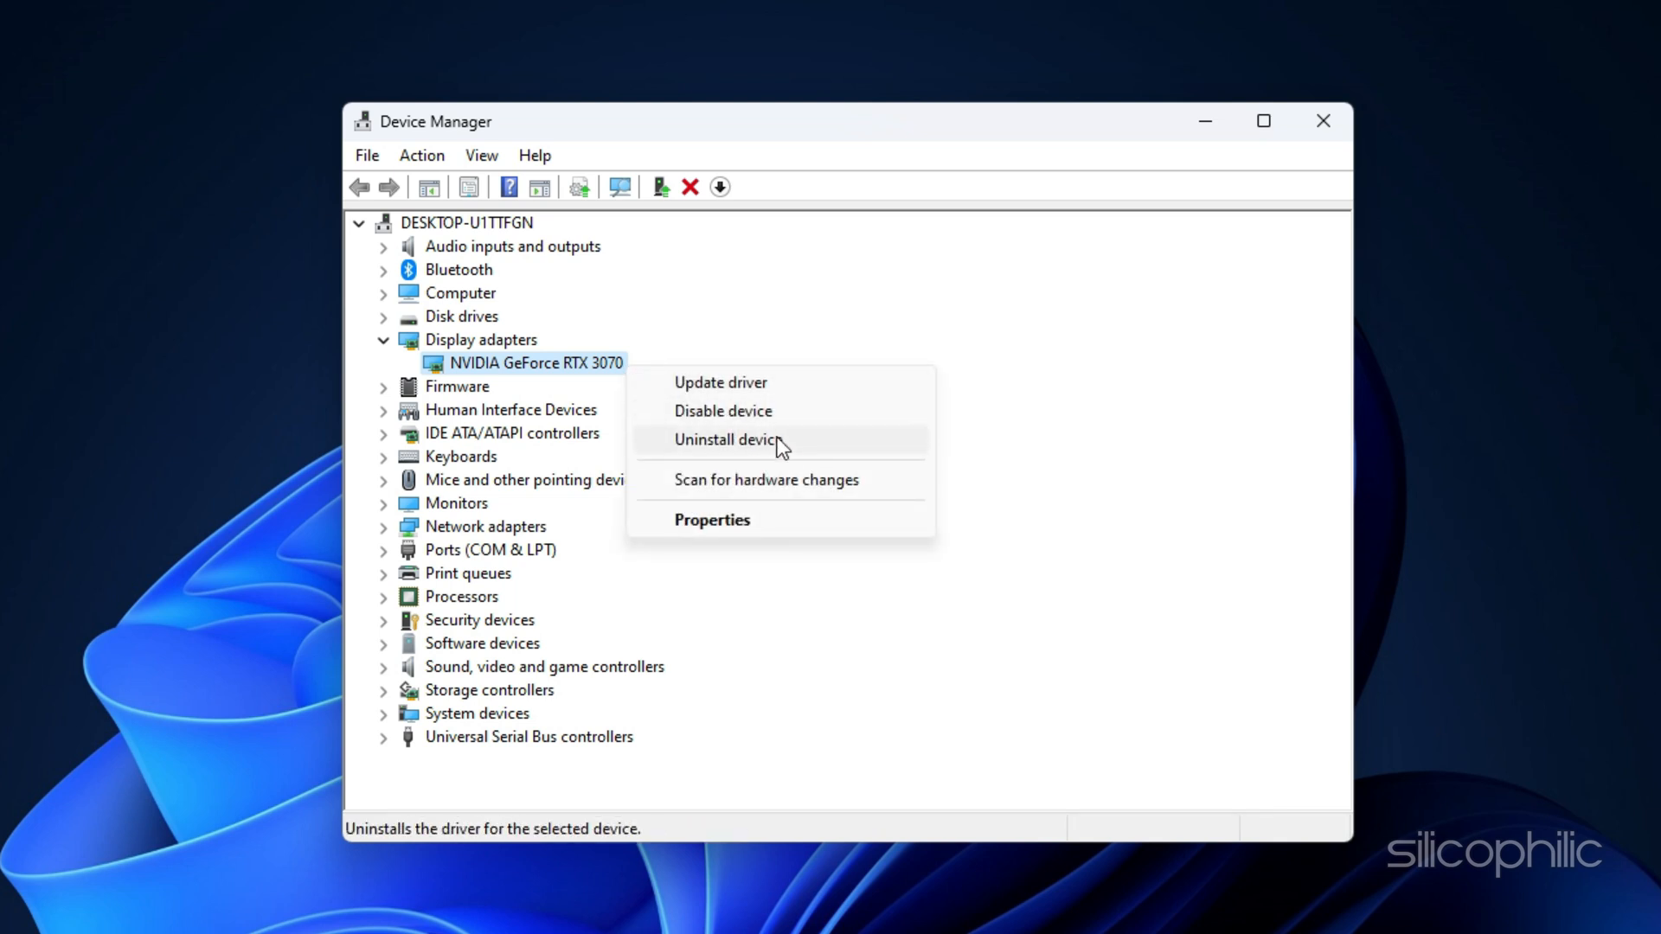
pyautogui.click(727, 439)
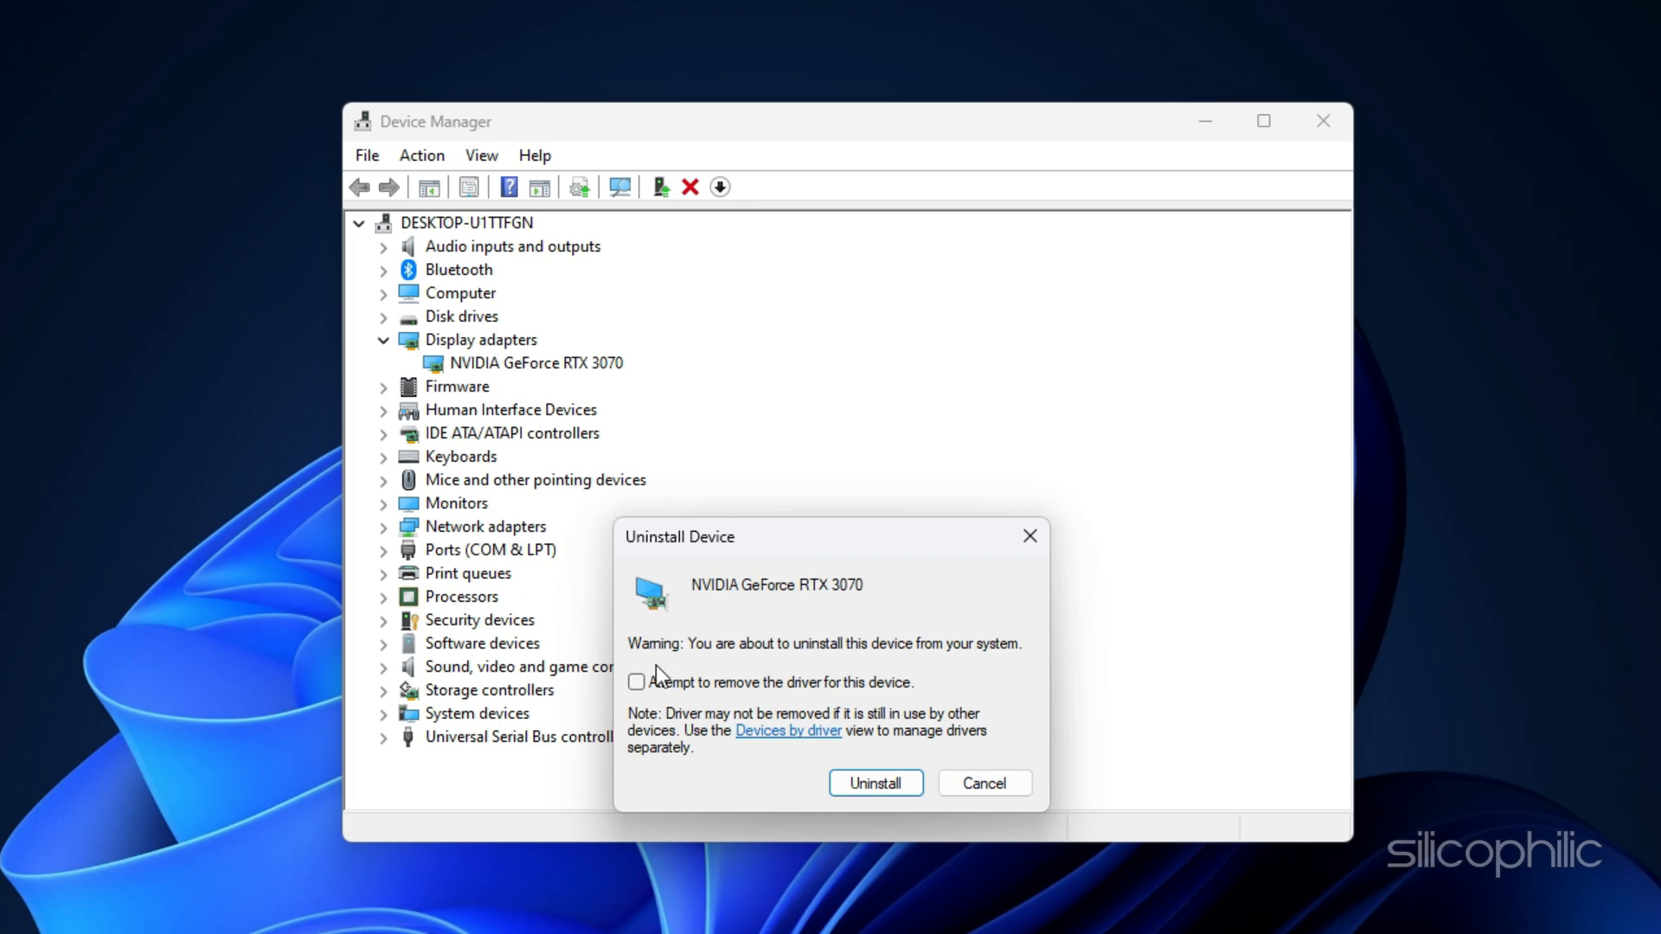
pyautogui.click(985, 783)
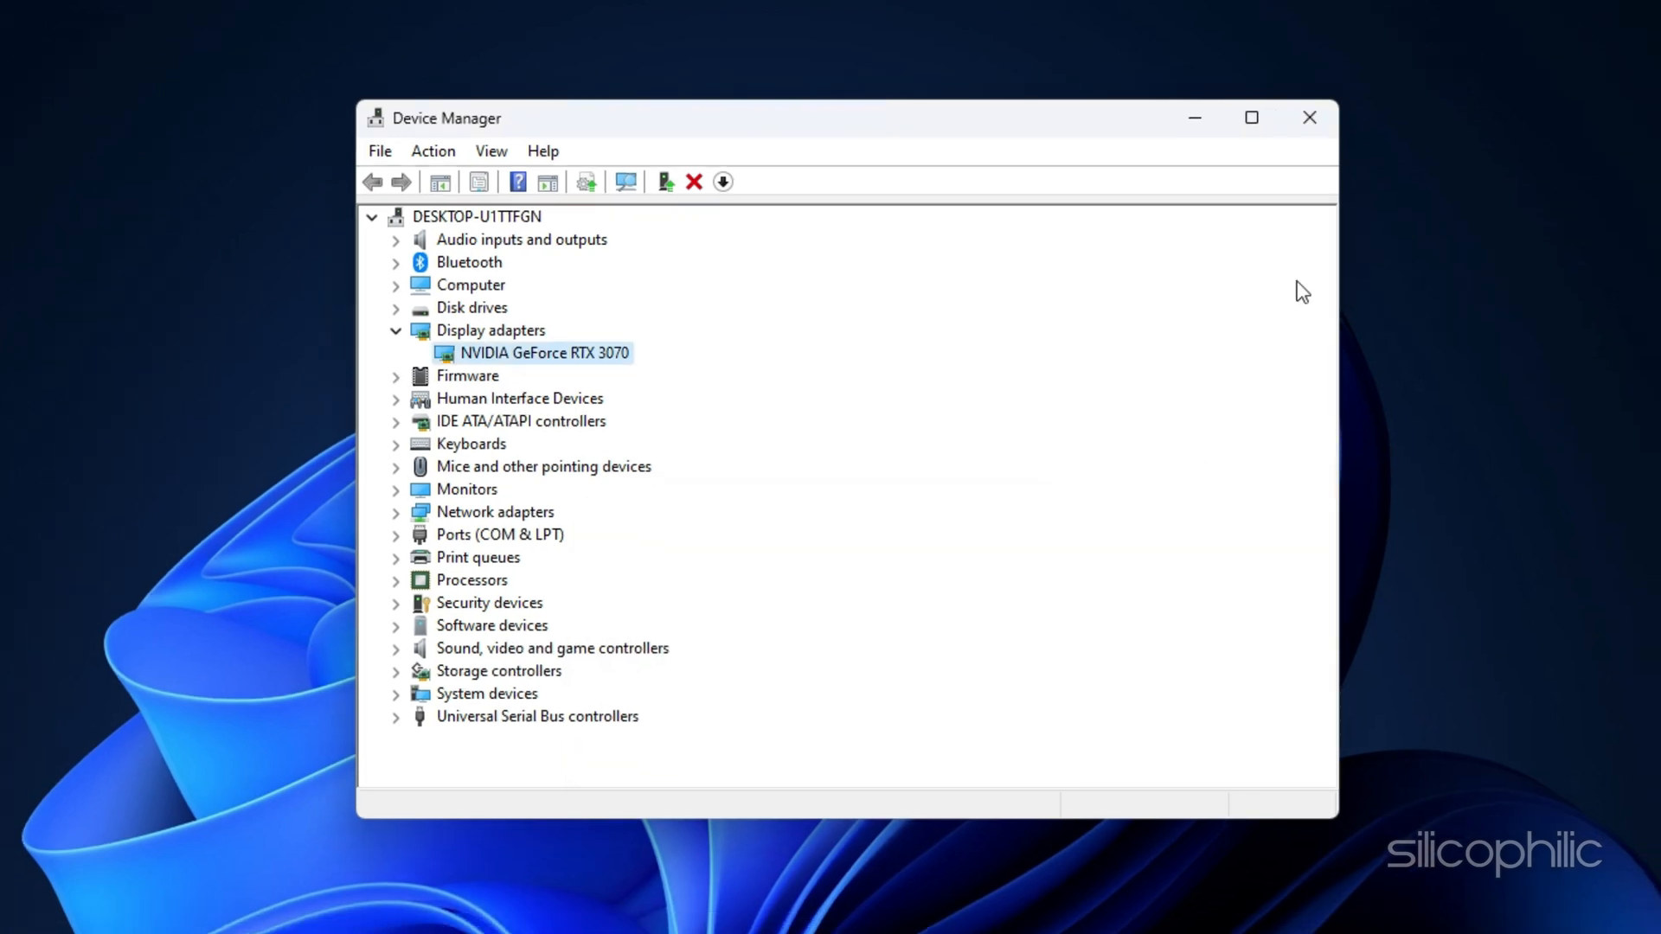
pyautogui.click(1310, 117)
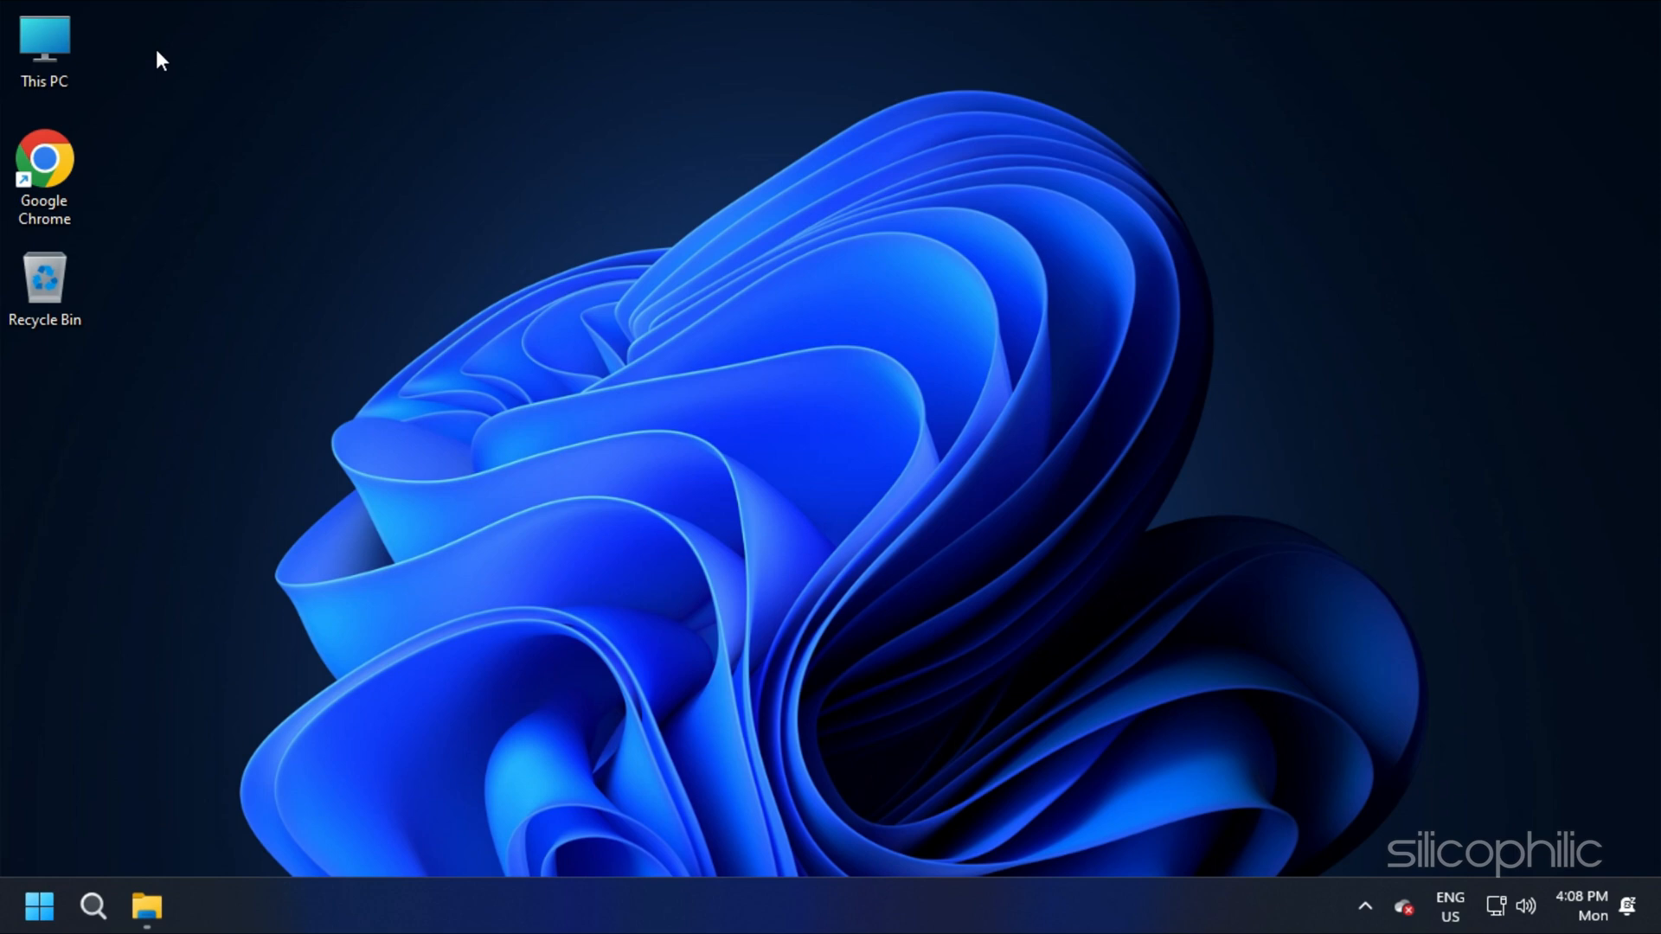
# Step: Open This PC, showing 101 GB free on C: and 2.43 TB free on E:
pyautogui.click(48, 44)
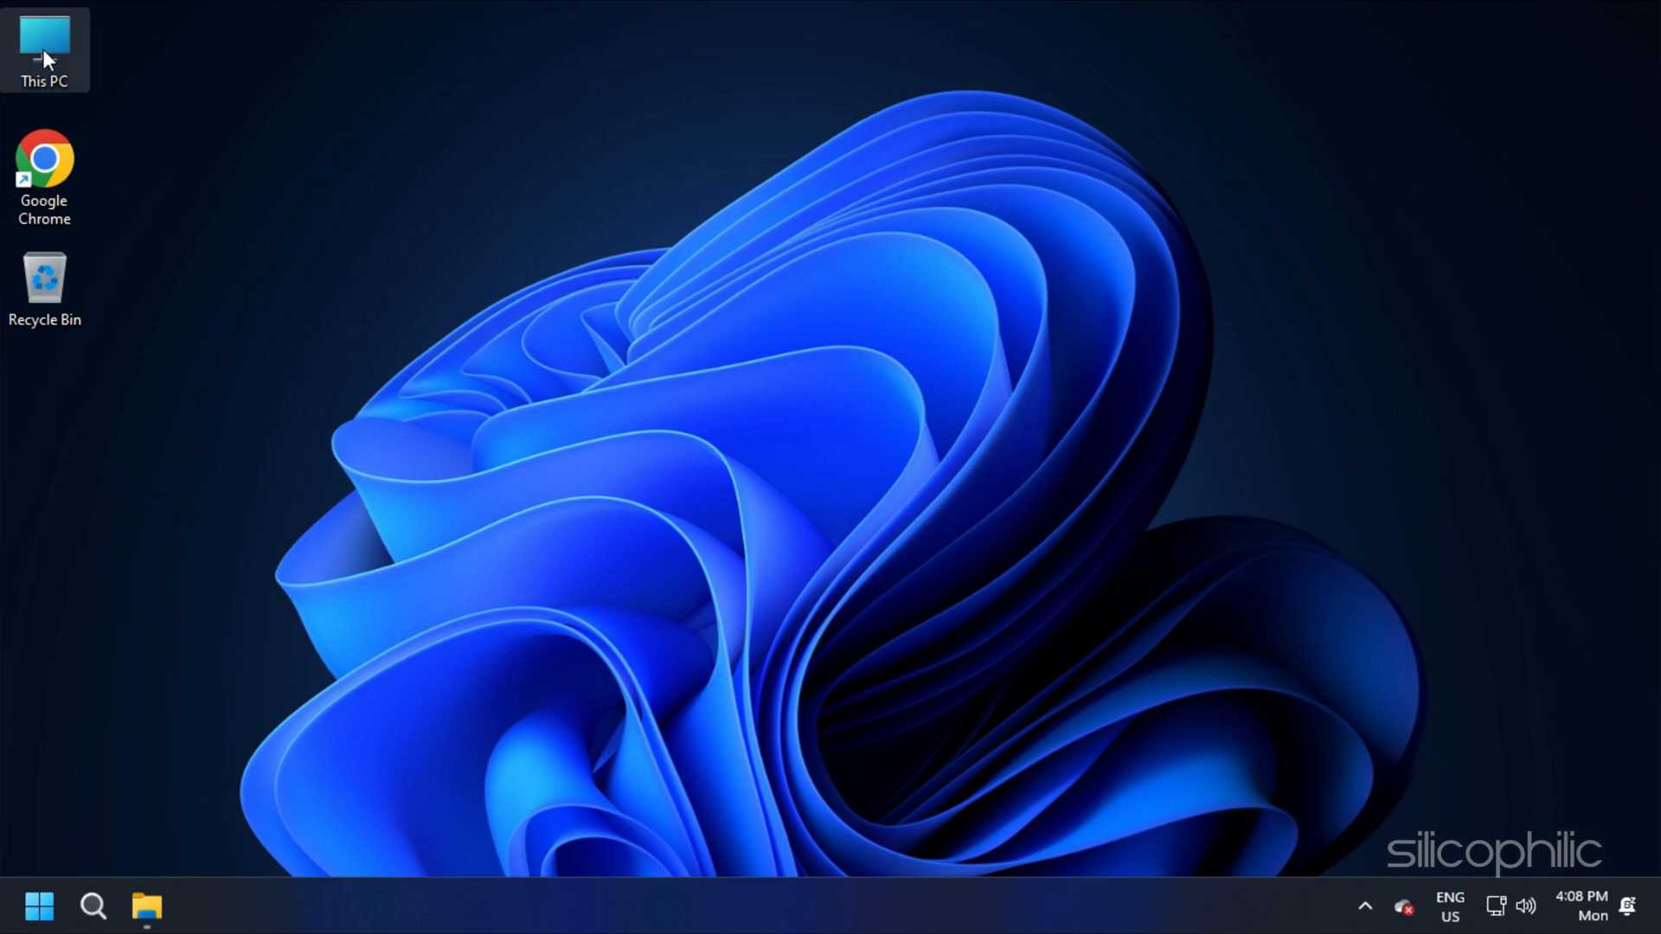
pyautogui.doubleClick(42, 36)
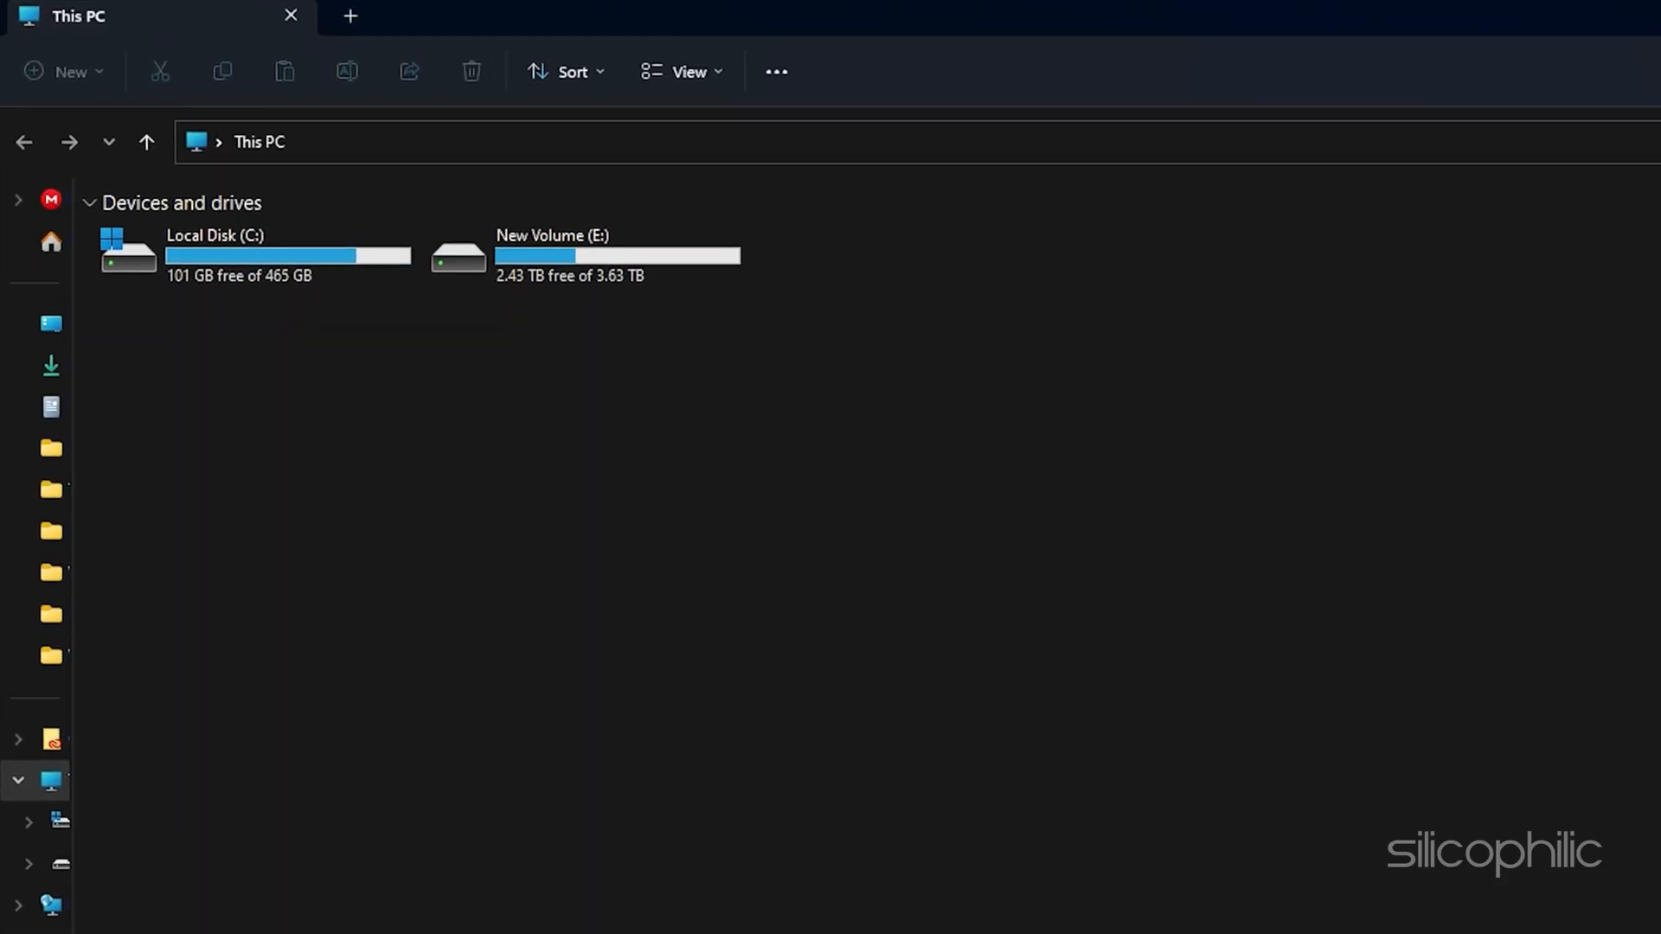